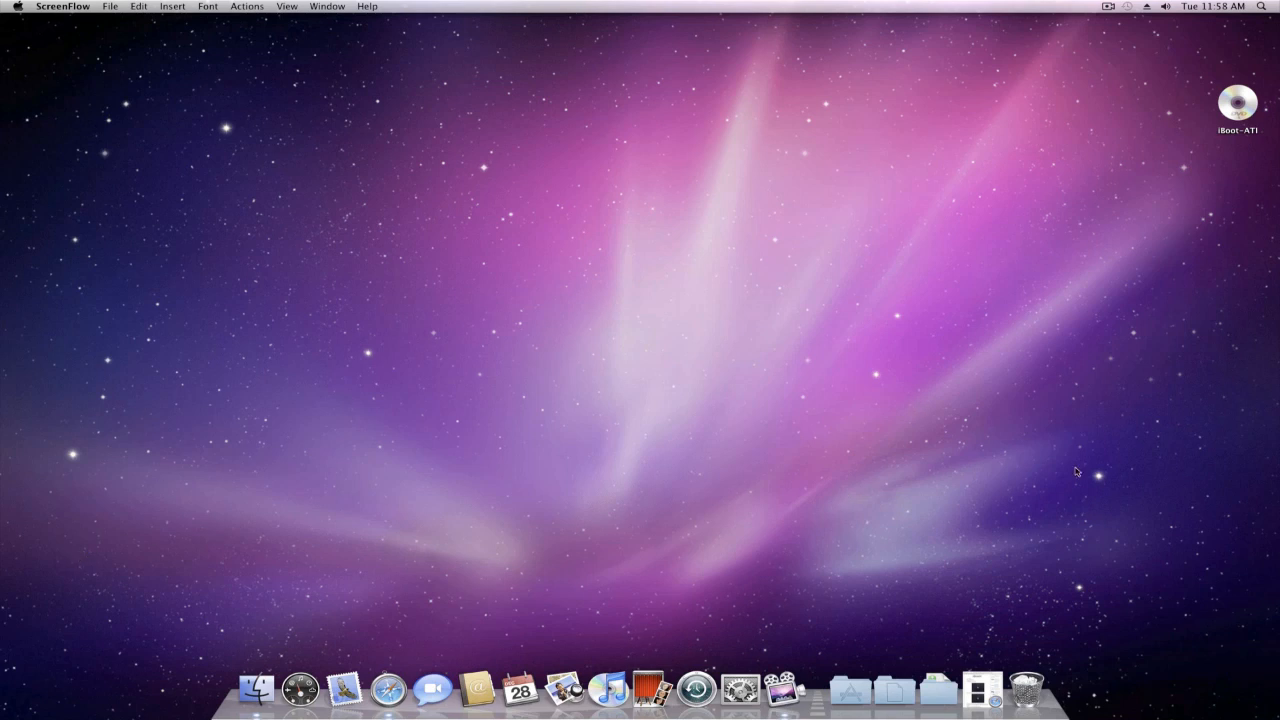
{"action": "mouse_move", "coordinate": [1025, 655]}
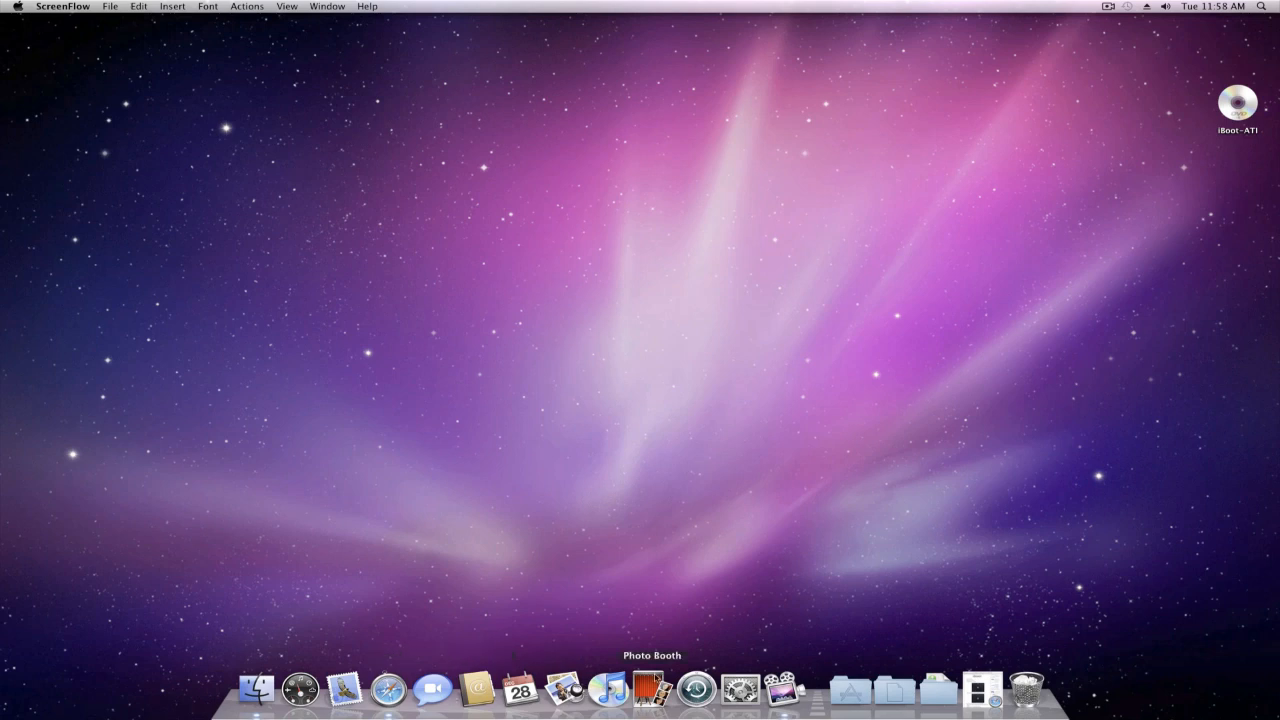
- Launch Safari from the Dock over the desktop with the iBoot-ATI disc
{"action": "left_click", "coordinate": [985, 685]}
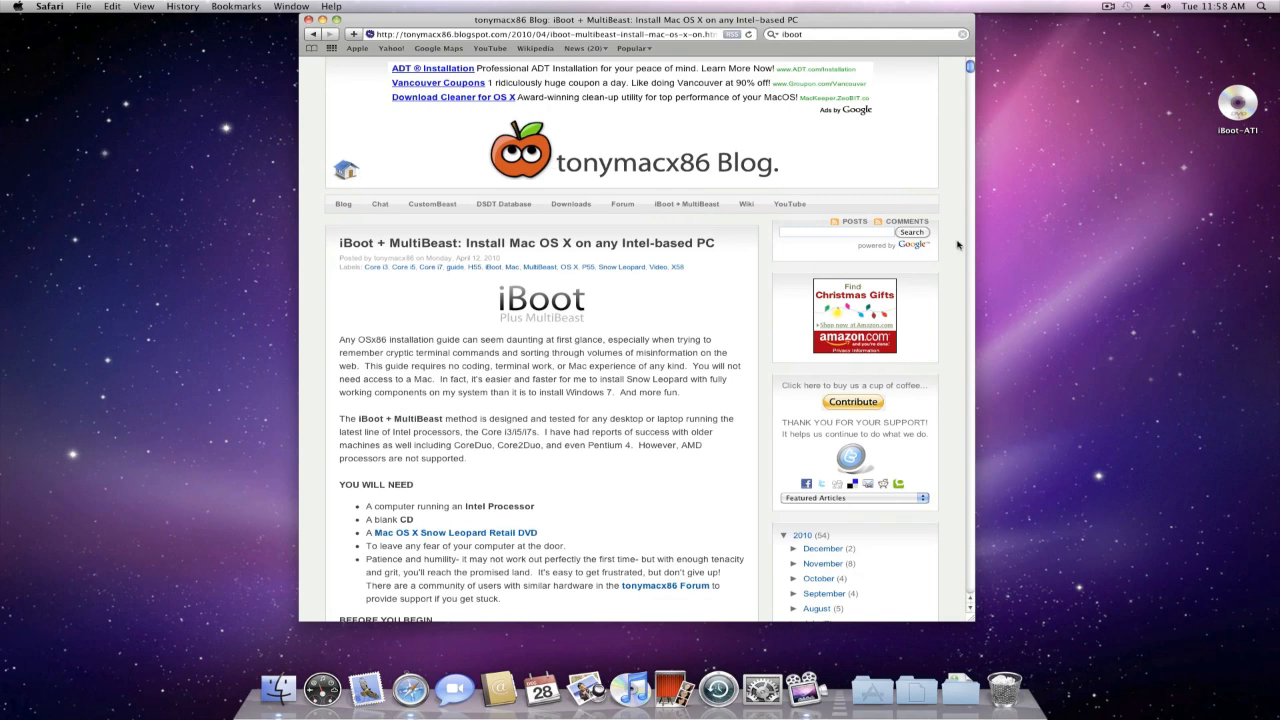
- Scroll the iBoot + MultiBeast guide down to Step 3: Update to 10.6.5
{"action": "scroll", "scroll_direction": "down", "scroll_amount": 3}
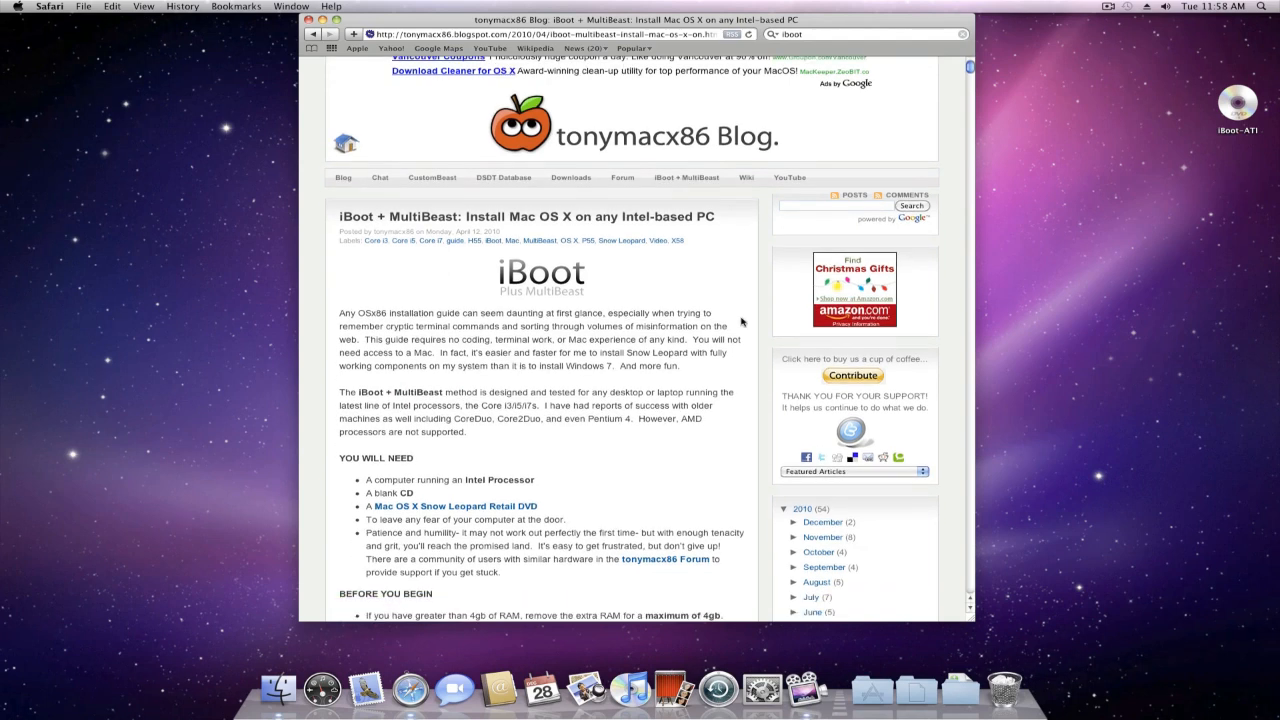
{"action": "scroll", "scroll_direction": "down", "scroll_amount": 3}
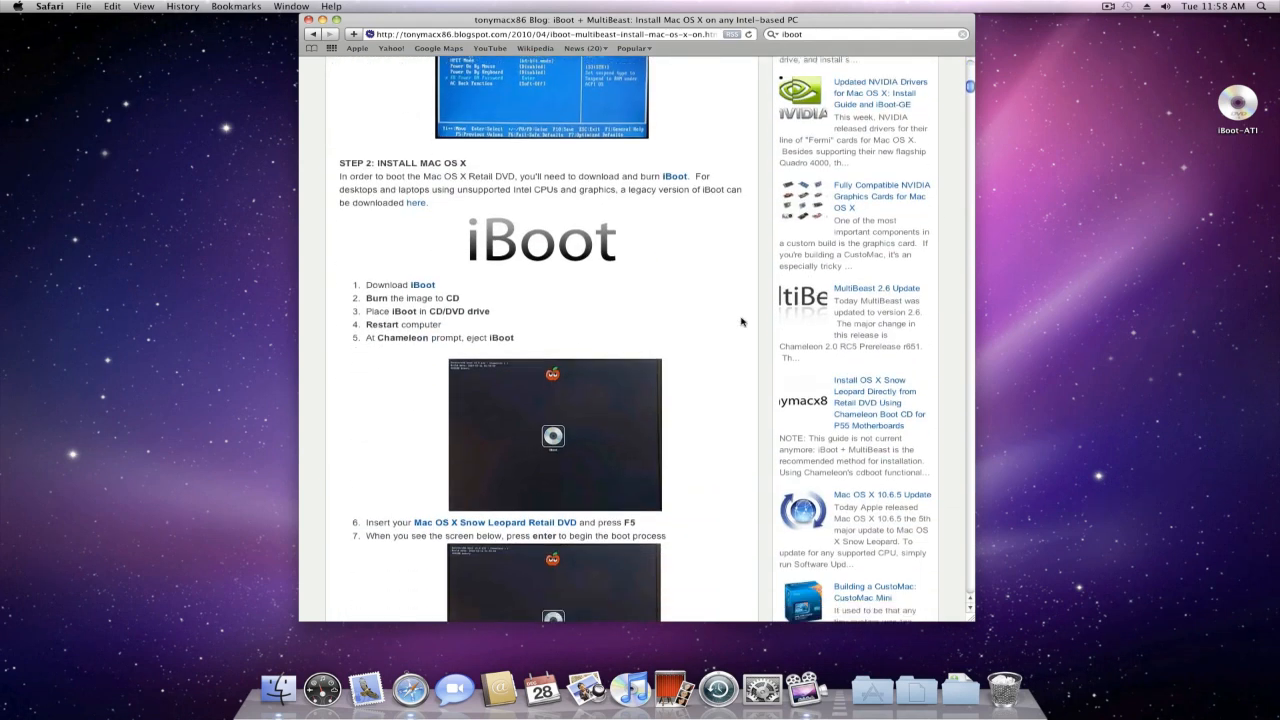
{"action": "scroll", "scroll_direction": "down", "scroll_amount": 3}
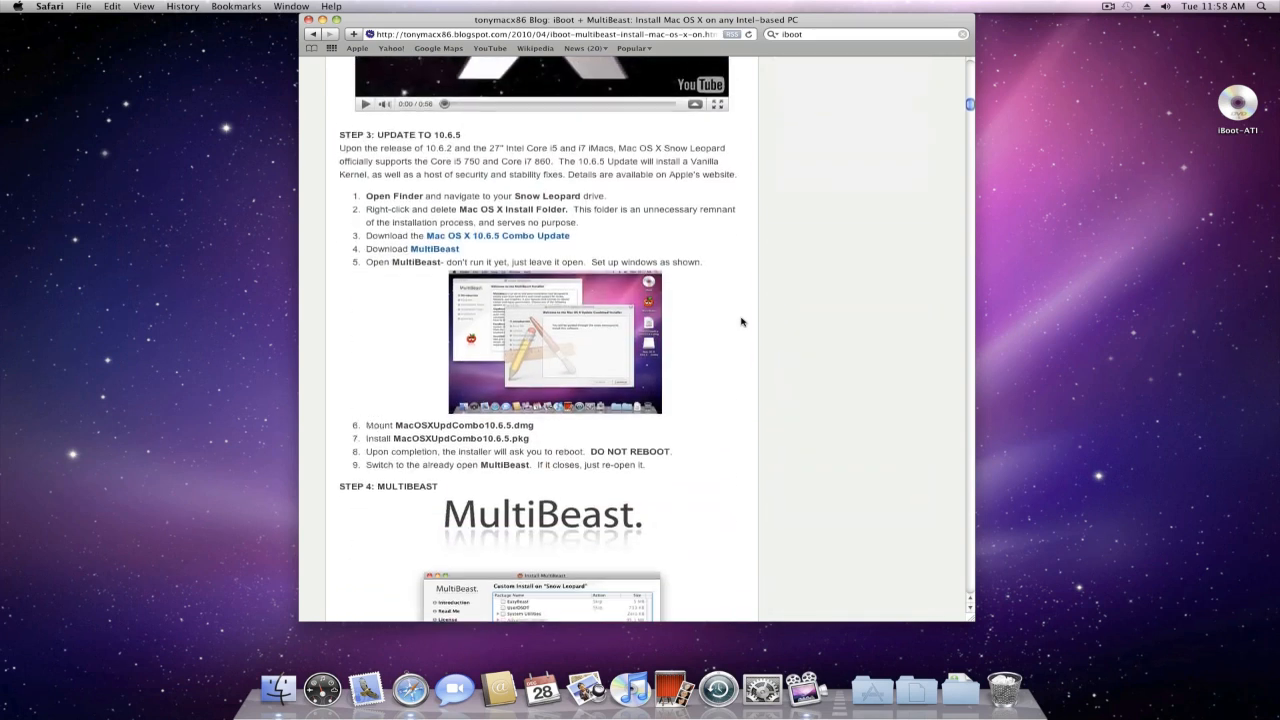
{"action": "scroll", "scroll_direction": "down", "scroll_amount": 3}
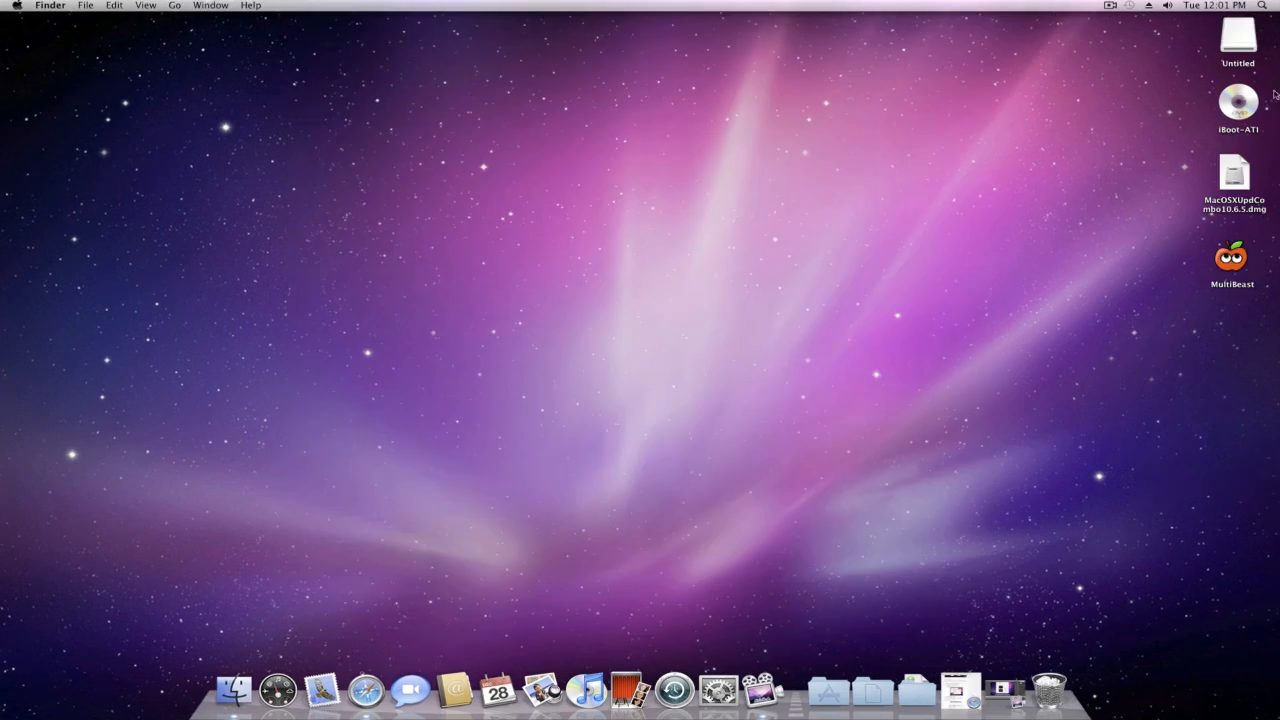
{"action": "mouse_move", "coordinate": [1227, 319]}
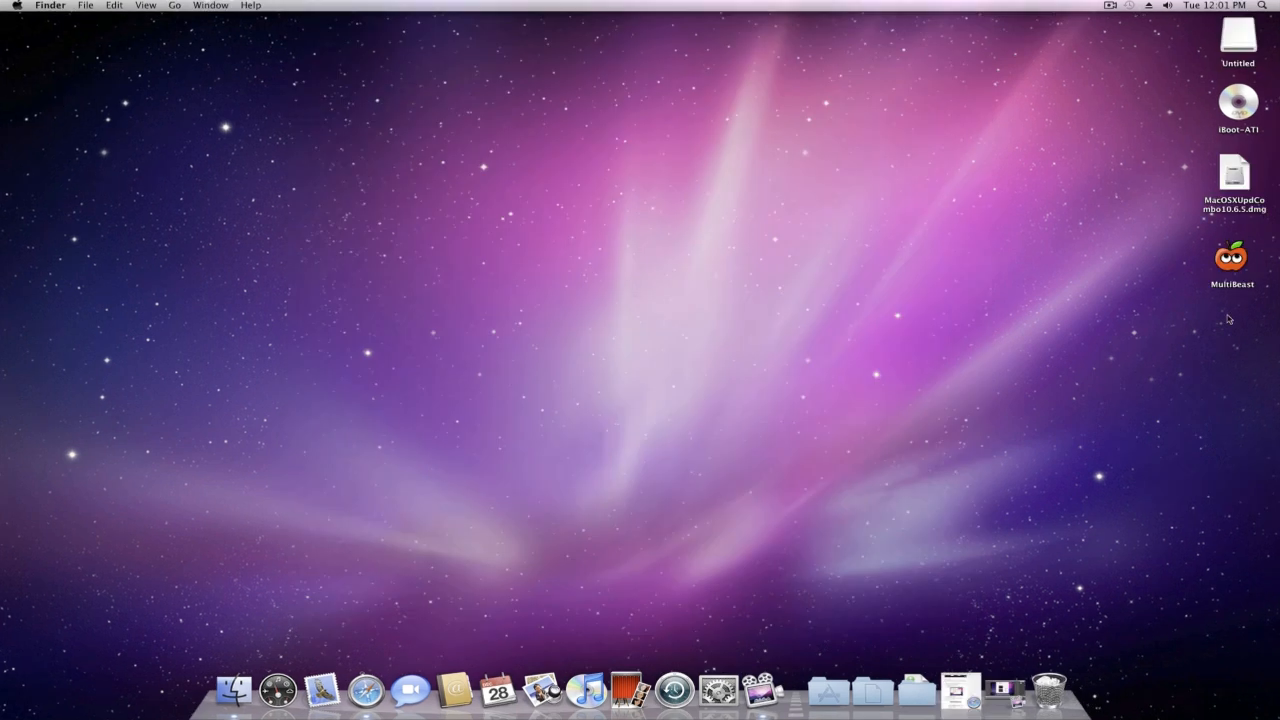
{"action": "mouse_move", "coordinate": [1264, 183]}
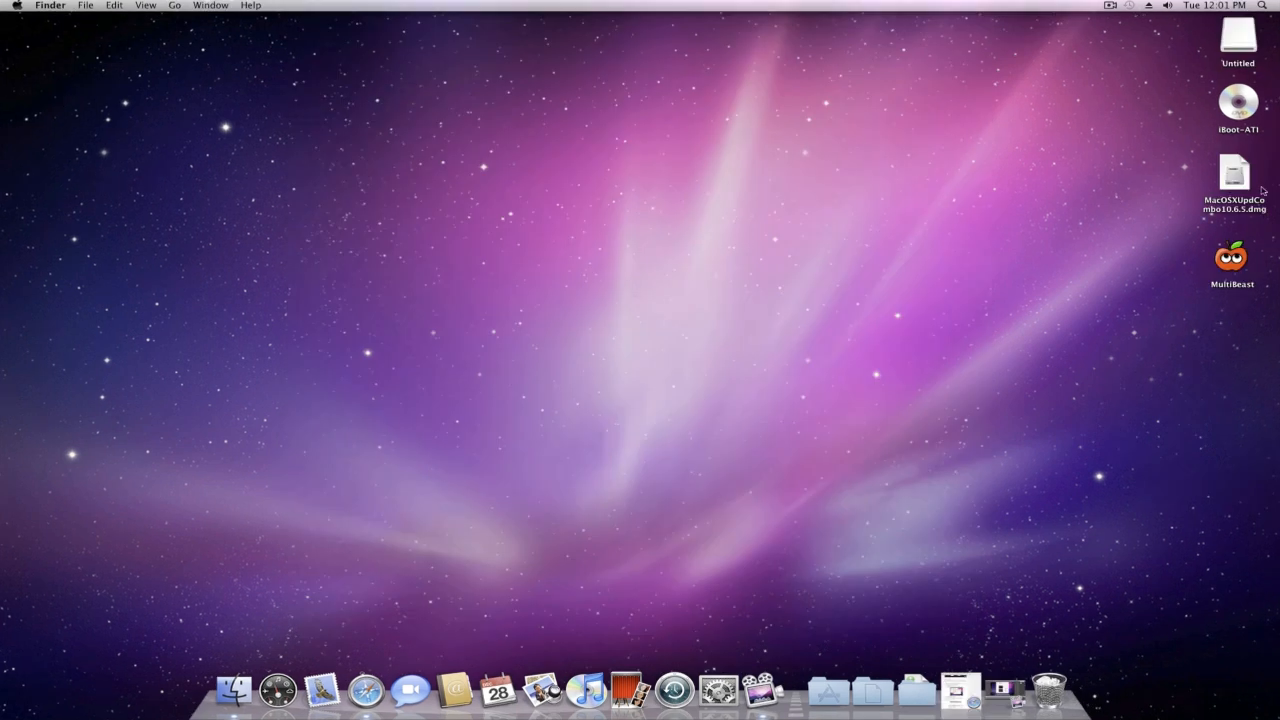
{"action": "mouse_move", "coordinate": [1161, 260]}
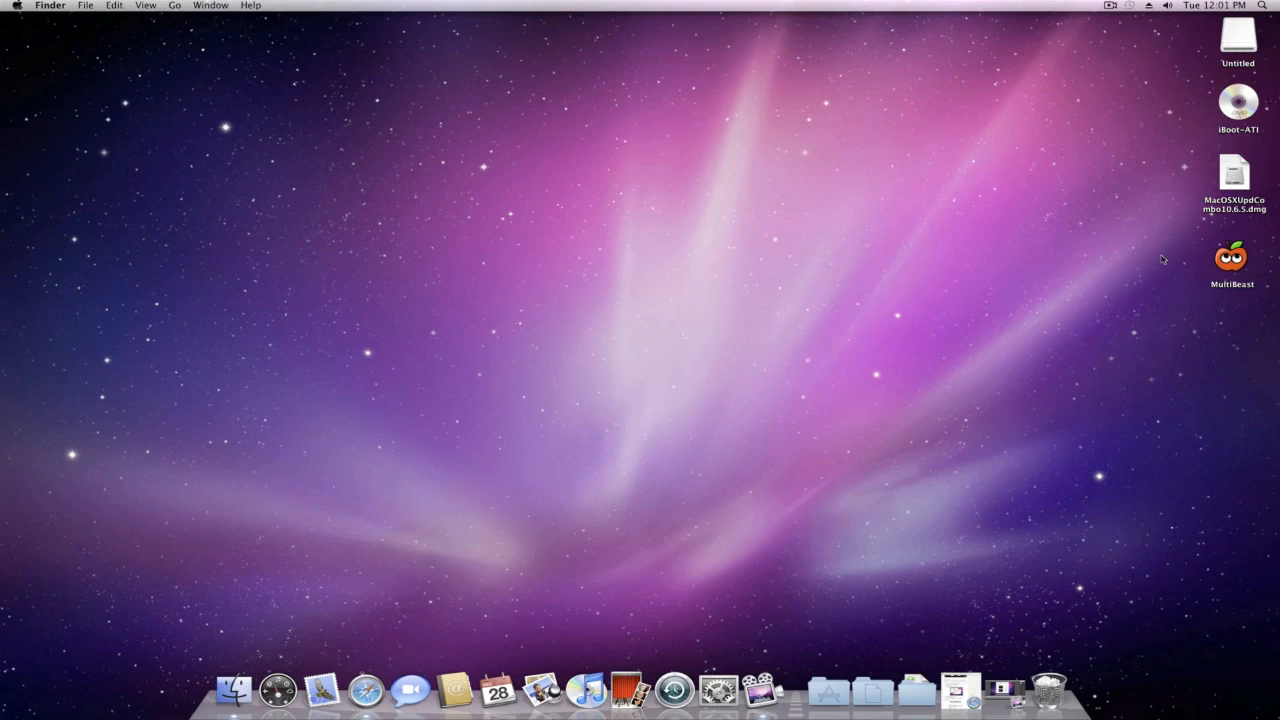
- Mount MacOSXUpdCombo10.6.5.dmg from the desktop
{"action": "double_click", "coordinate": [1241, 174]}
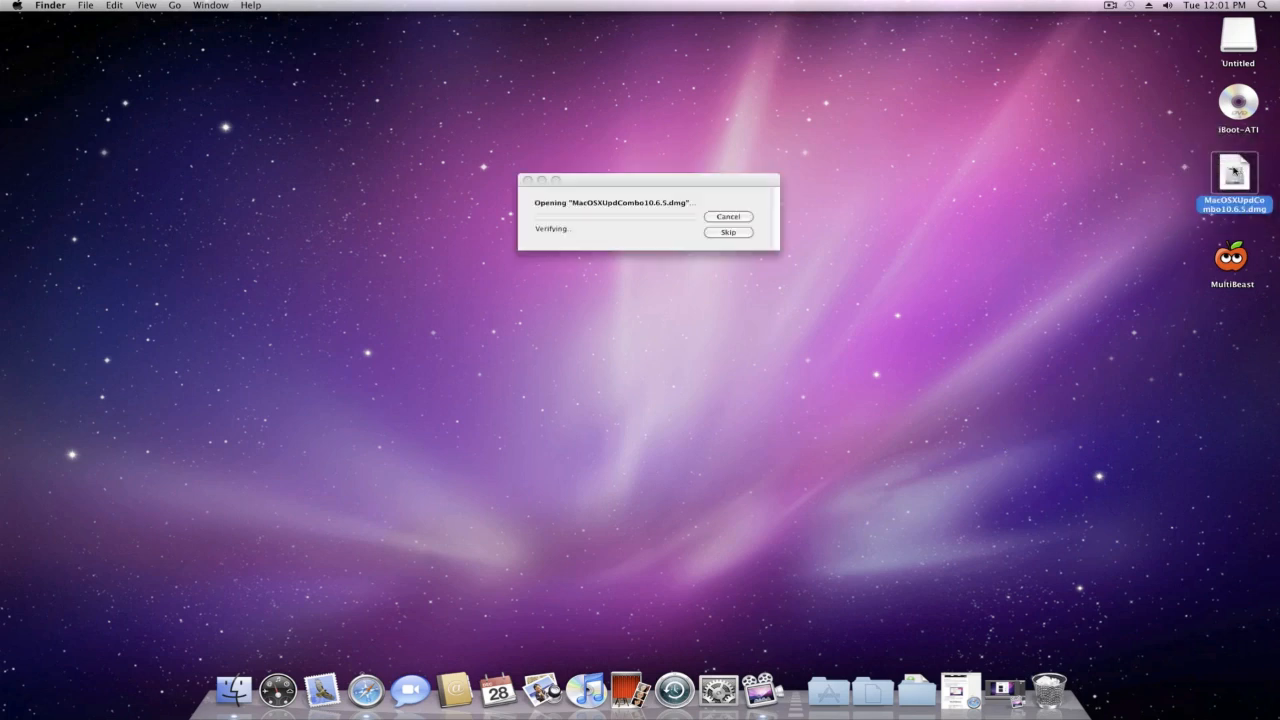
{"action": "mouse_move", "coordinate": [683, 170]}
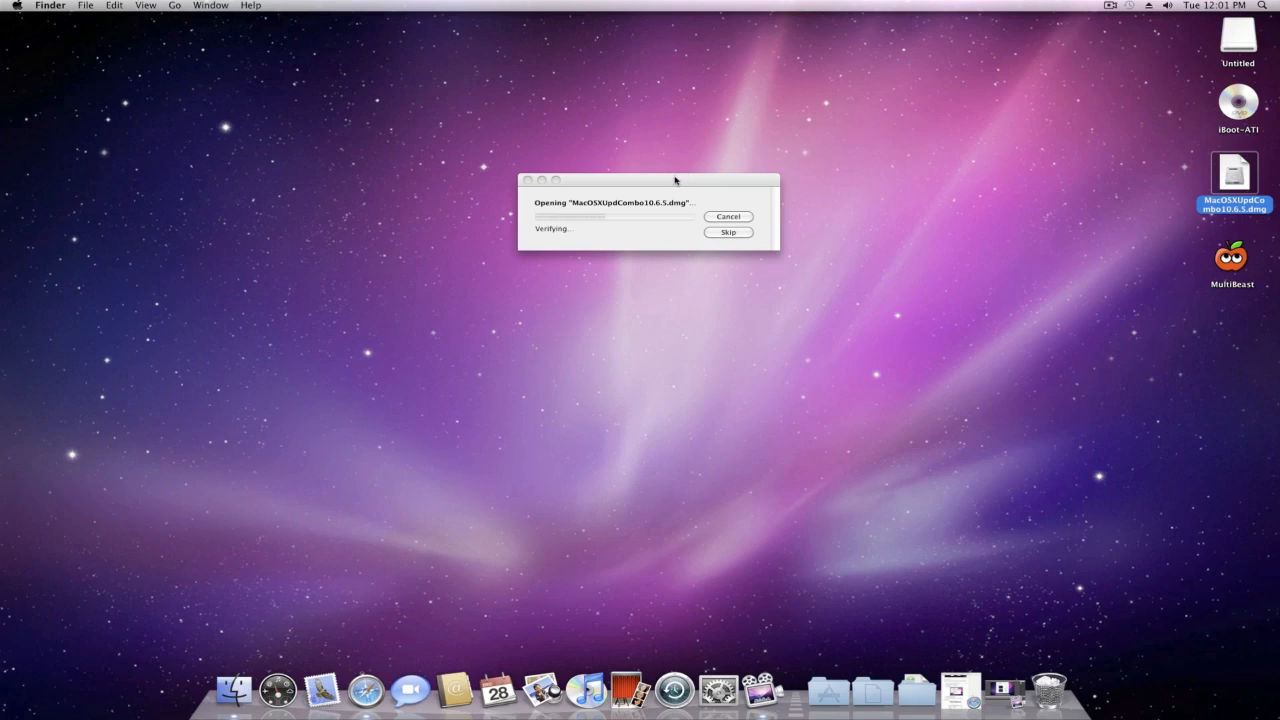
{"action": "mouse_move", "coordinate": [666, 229]}
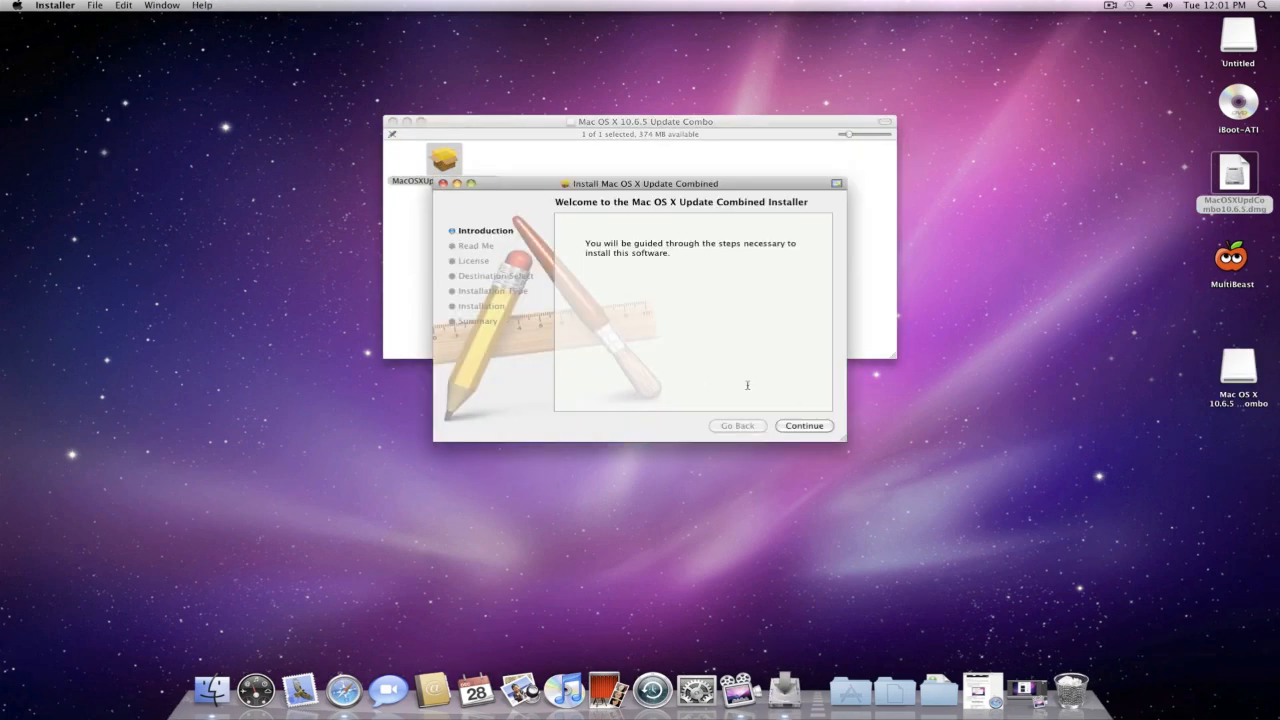
- Accept the 10.6.5 Combo Update license, install it, and return to MultiBeast without restarting
{"action": "left_click", "coordinate": [804, 426]}
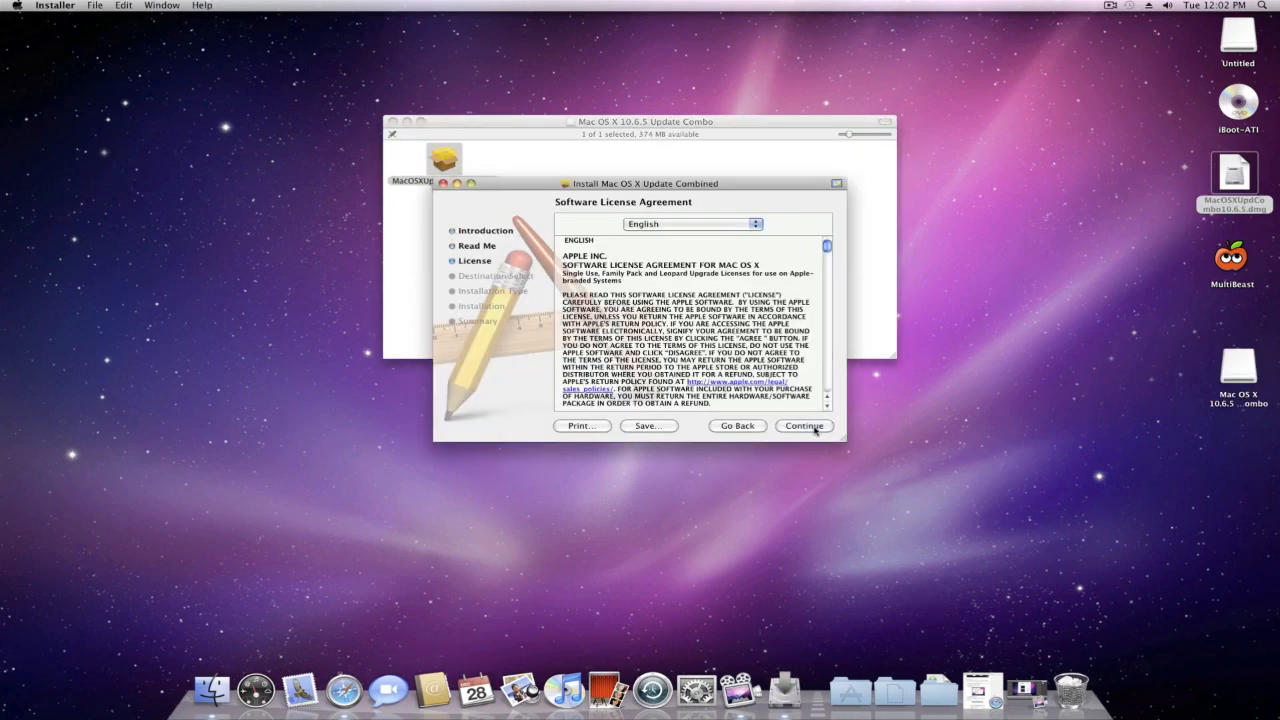
{"action": "left_click", "coordinate": [804, 426]}
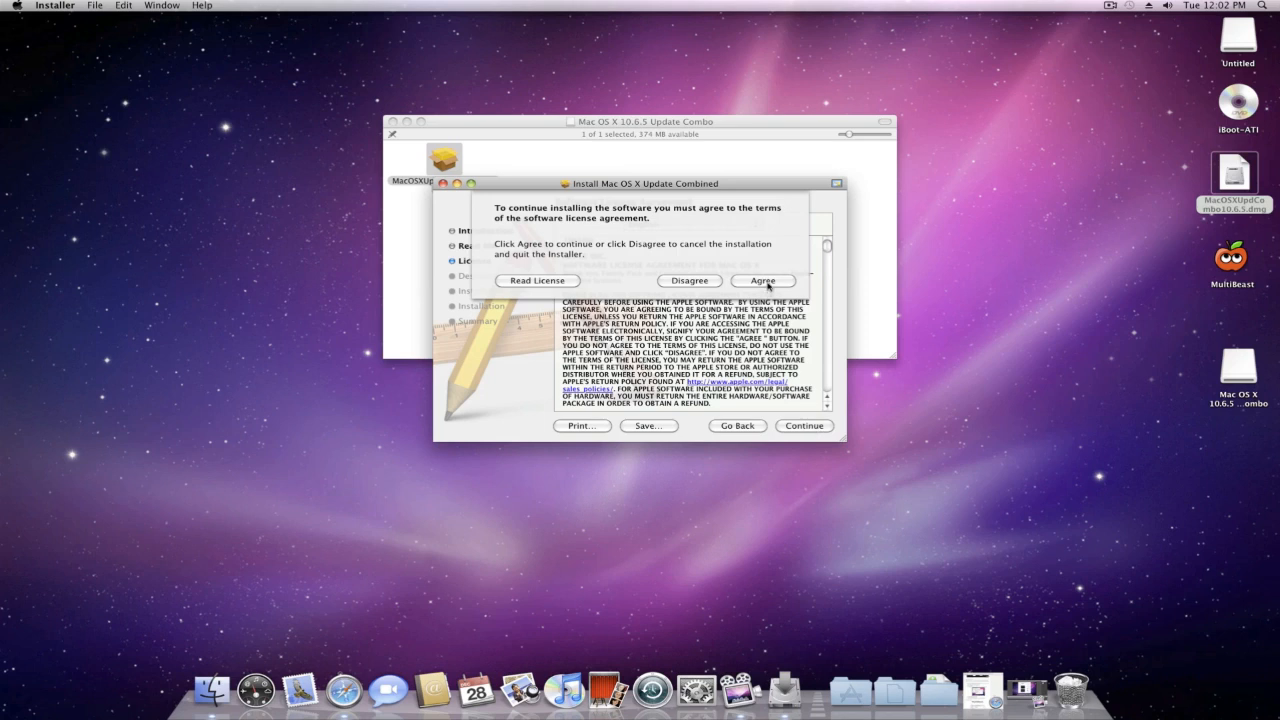
{"action": "left_click", "coordinate": [764, 281]}
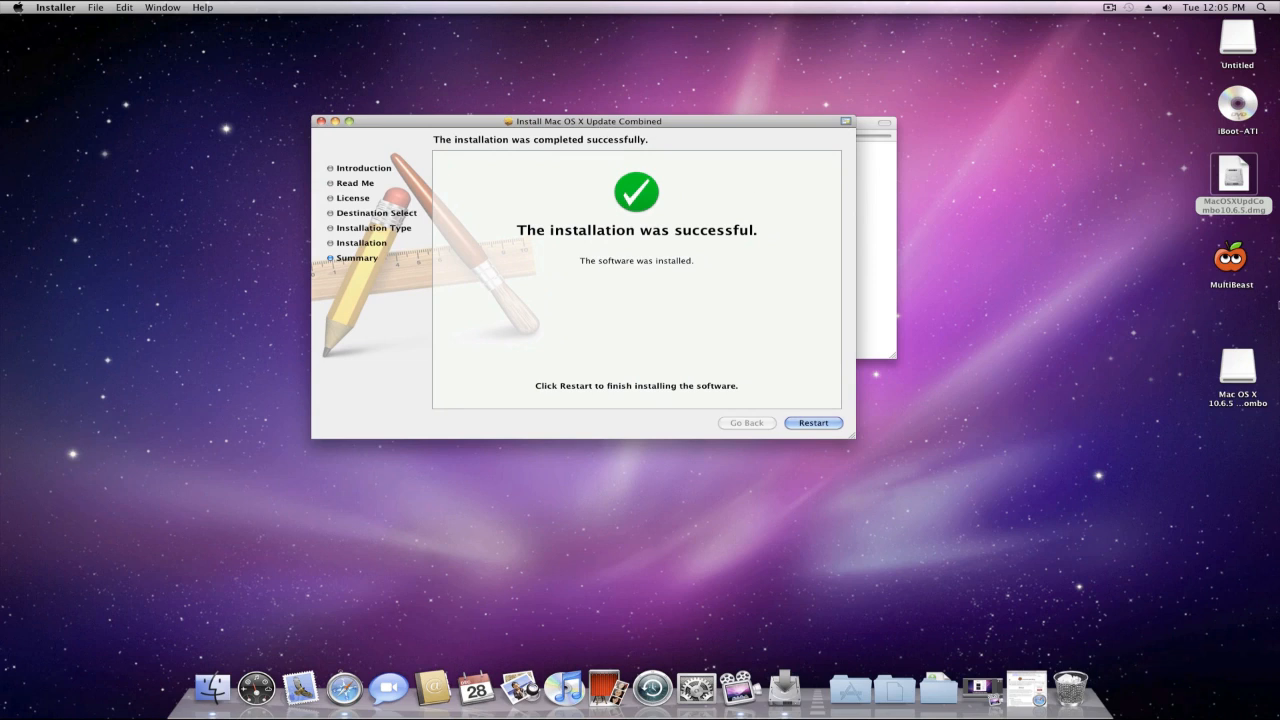
{"action": "left_click", "coordinate": [1231, 262]}
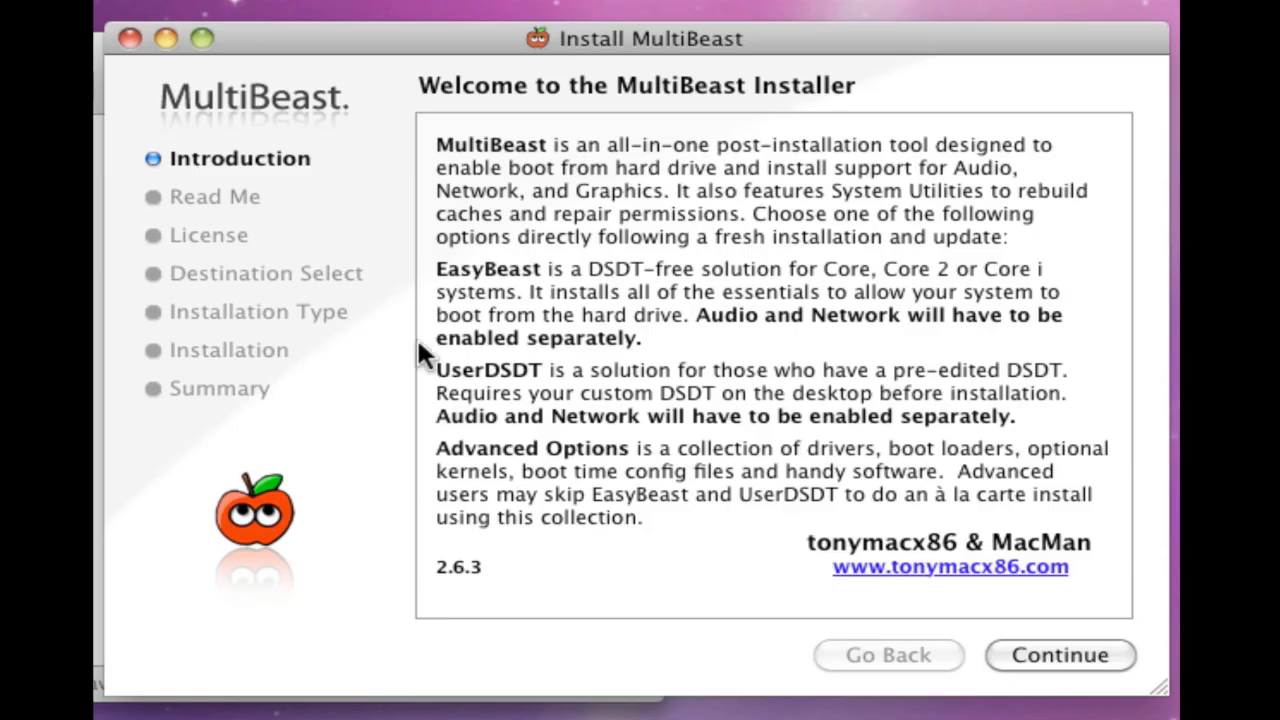
- Go past MultiBeast's introduction and important information and agree to its license
{"action": "left_click", "coordinate": [1063, 656]}
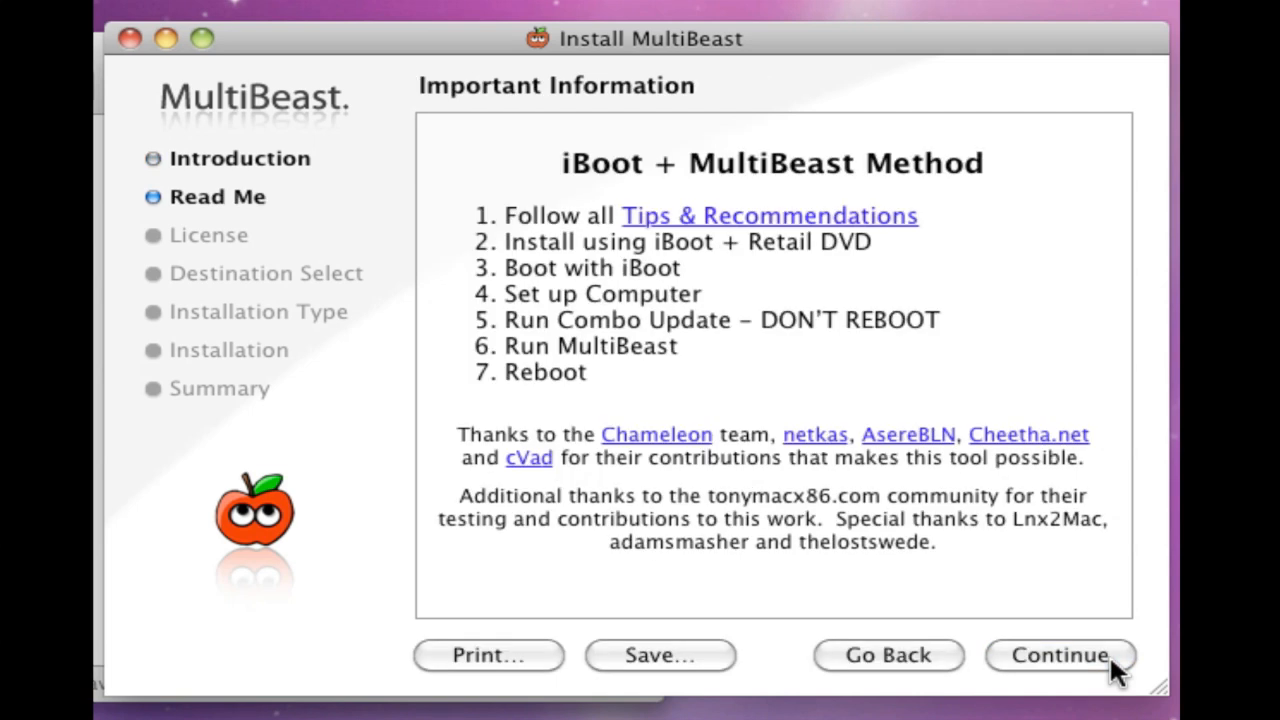
{"action": "left_click", "coordinate": [1067, 656]}
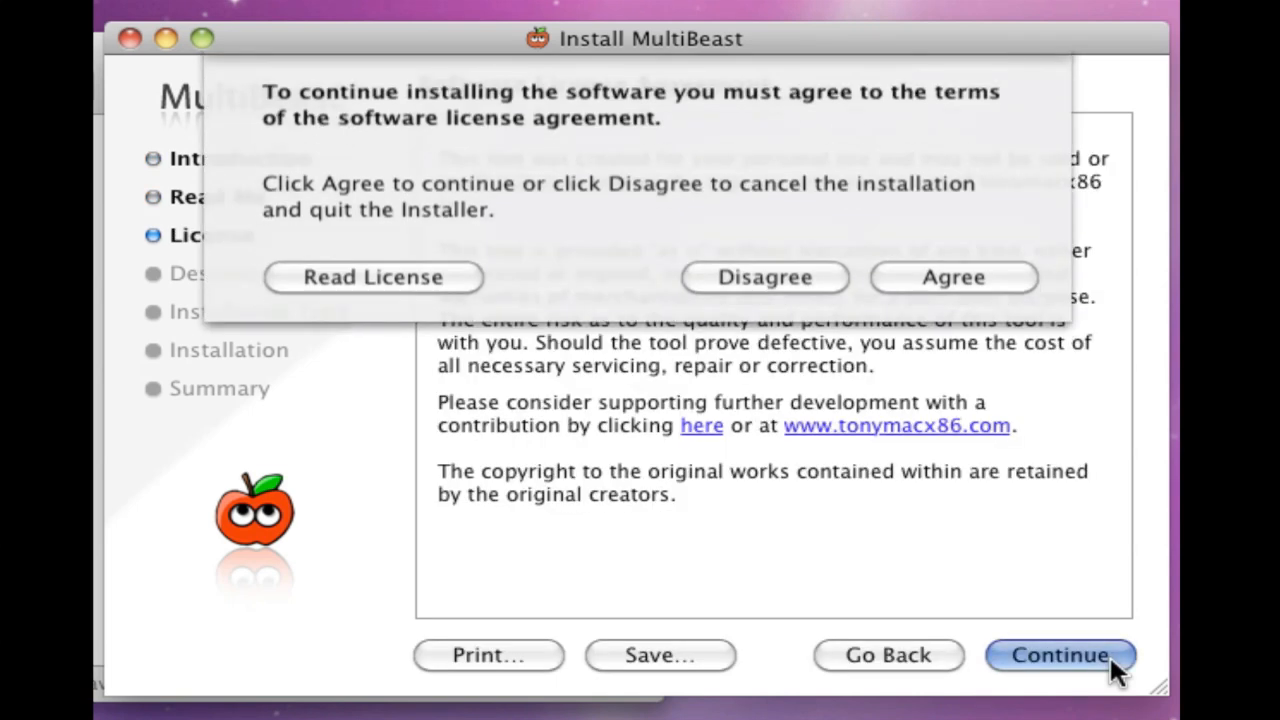
{"action": "left_click", "coordinate": [953, 277]}
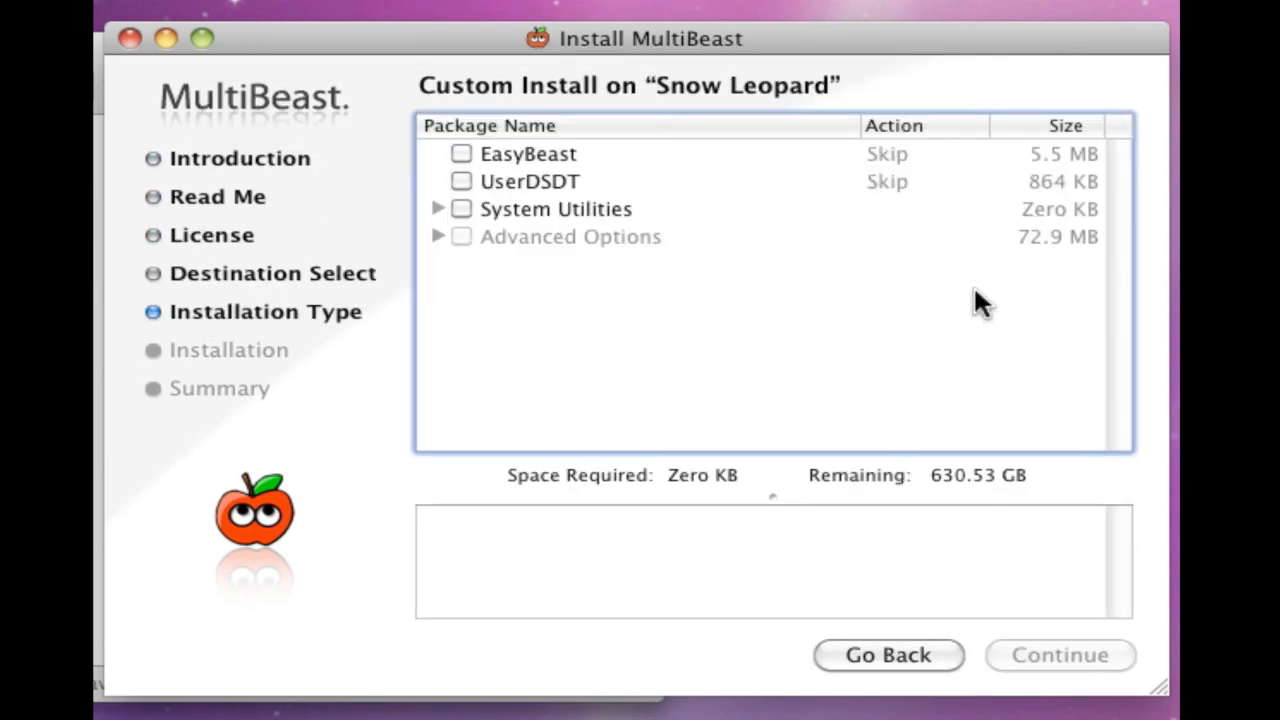
{"action": "mouse_move", "coordinate": [468, 148]}
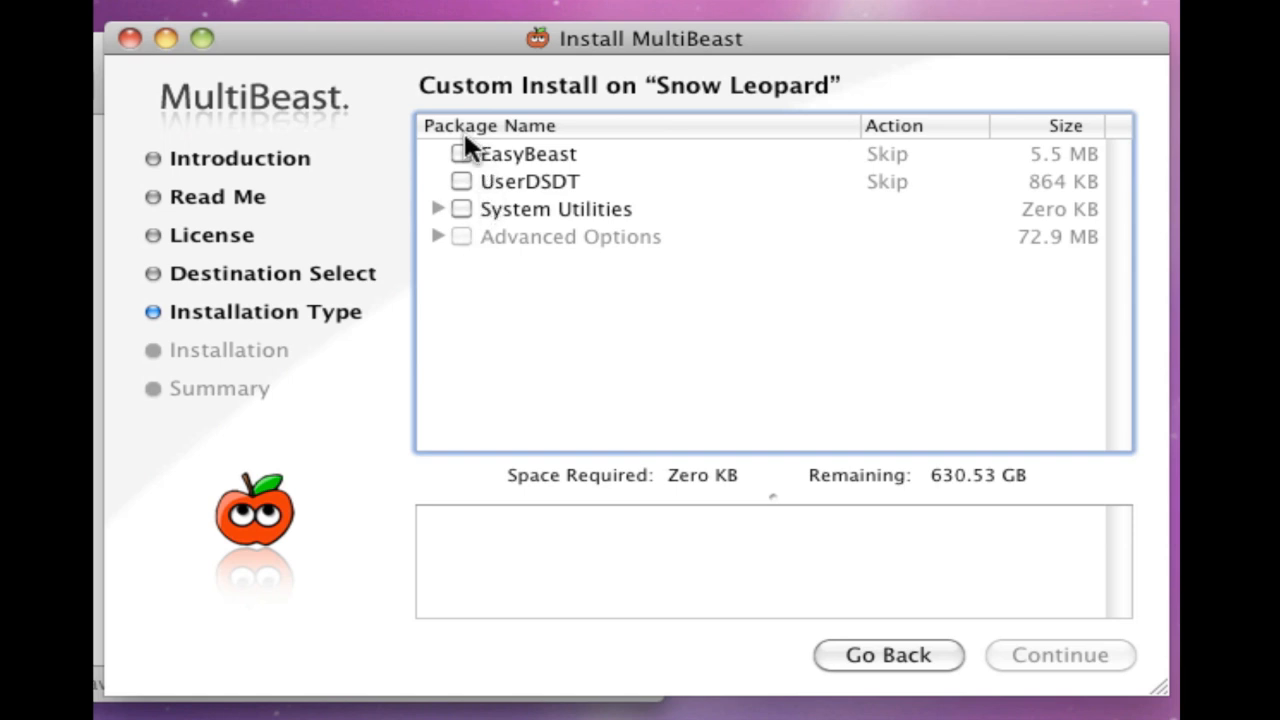
- Mark EasyBeast and System Utilities in the custom install list
{"action": "left_click", "coordinate": [456, 153]}
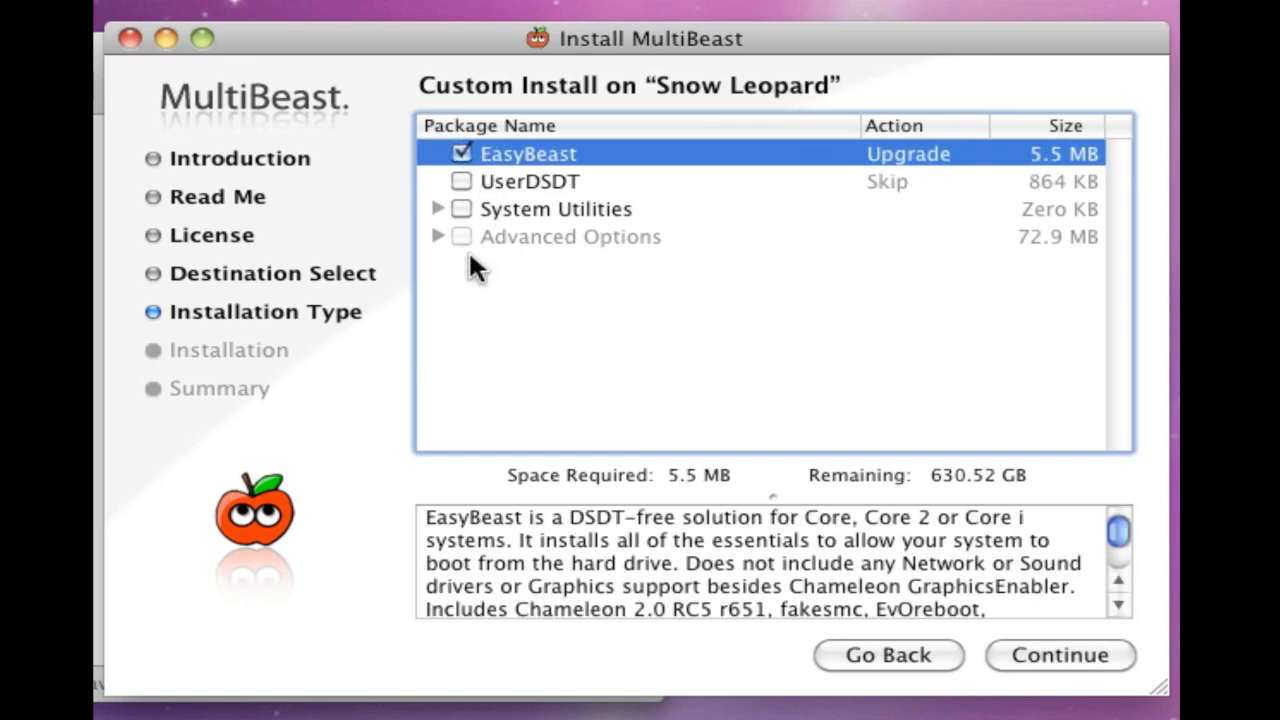
{"action": "mouse_move", "coordinate": [462, 218]}
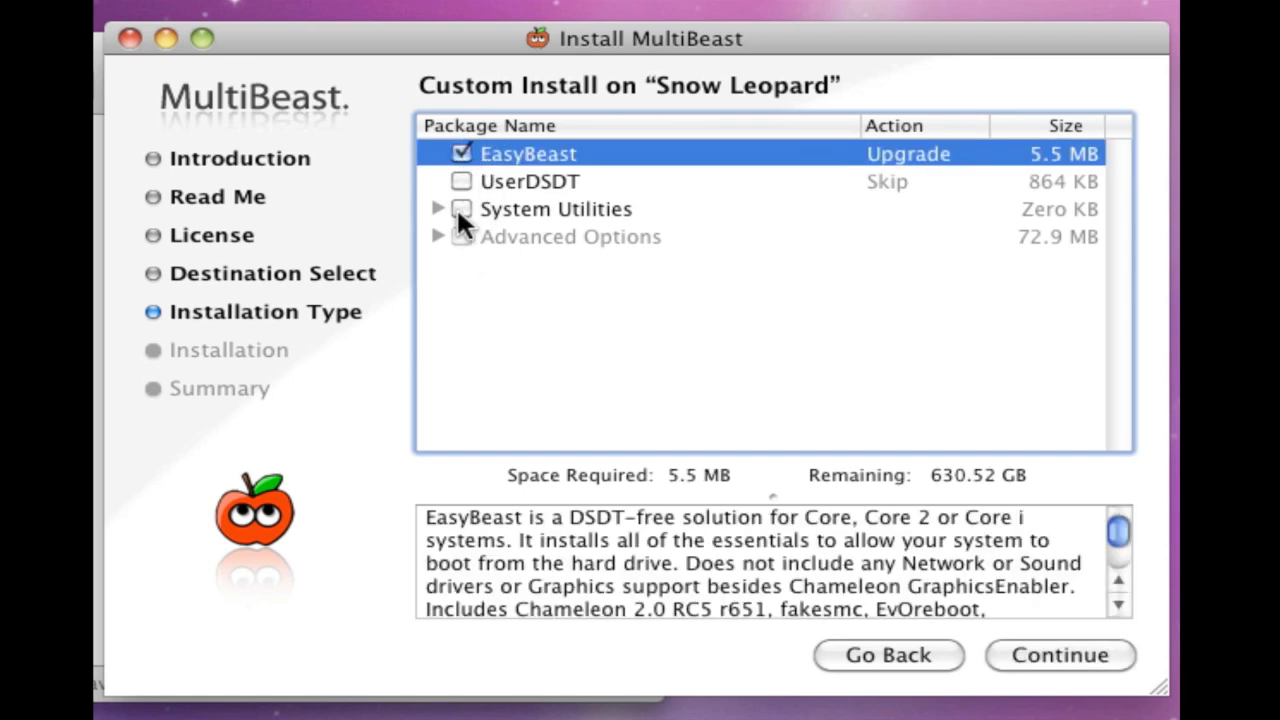
{"action": "left_click", "coordinate": [461, 208]}
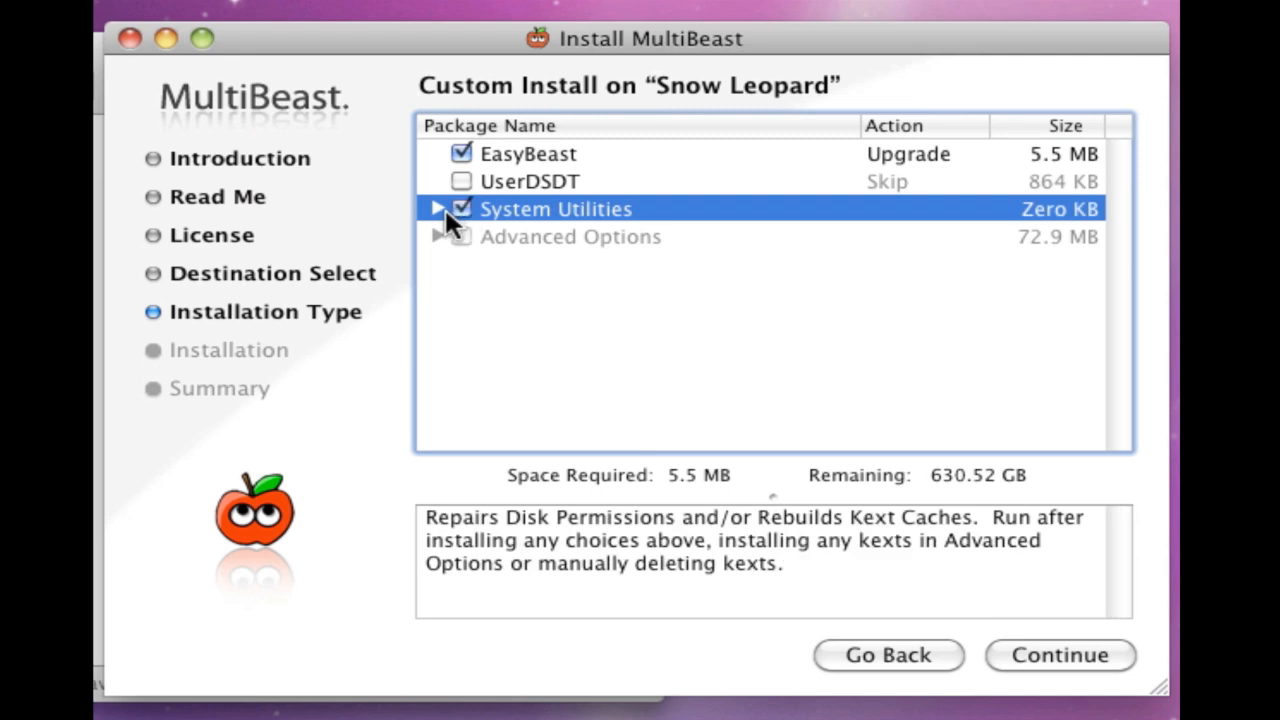
{"action": "left_click", "coordinate": [440, 208]}
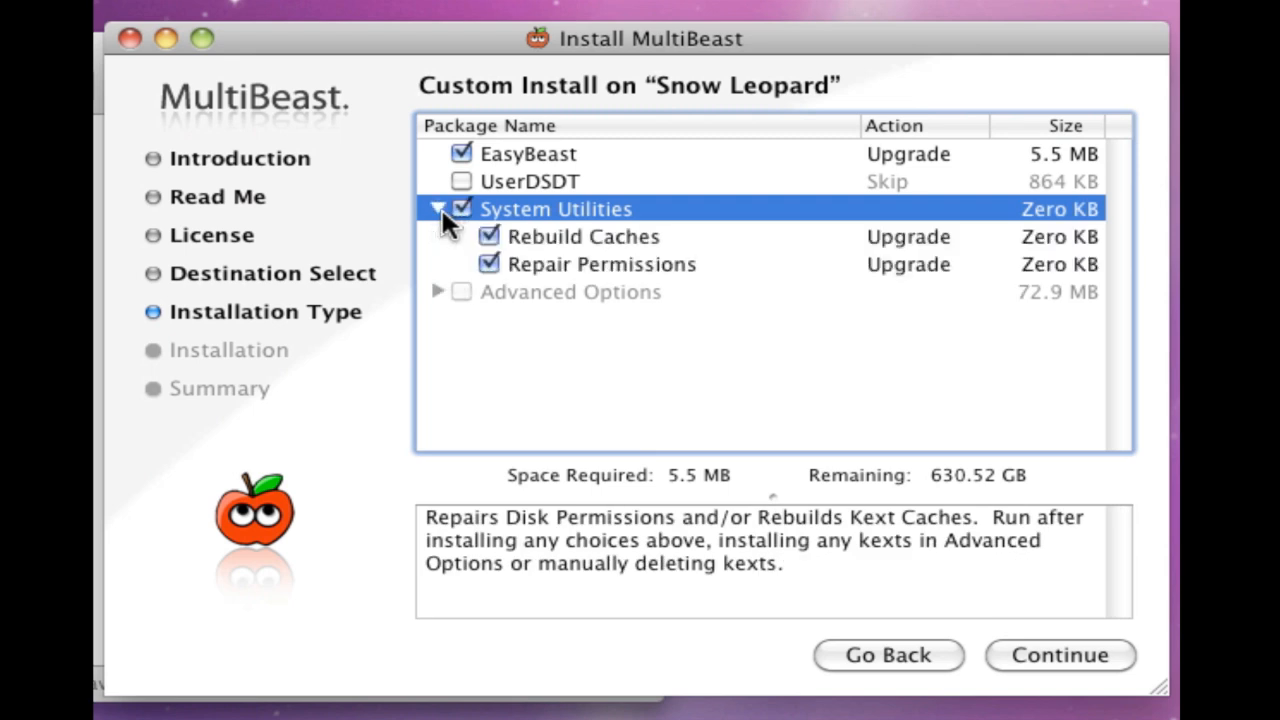
{"action": "left_click", "coordinate": [440, 208]}
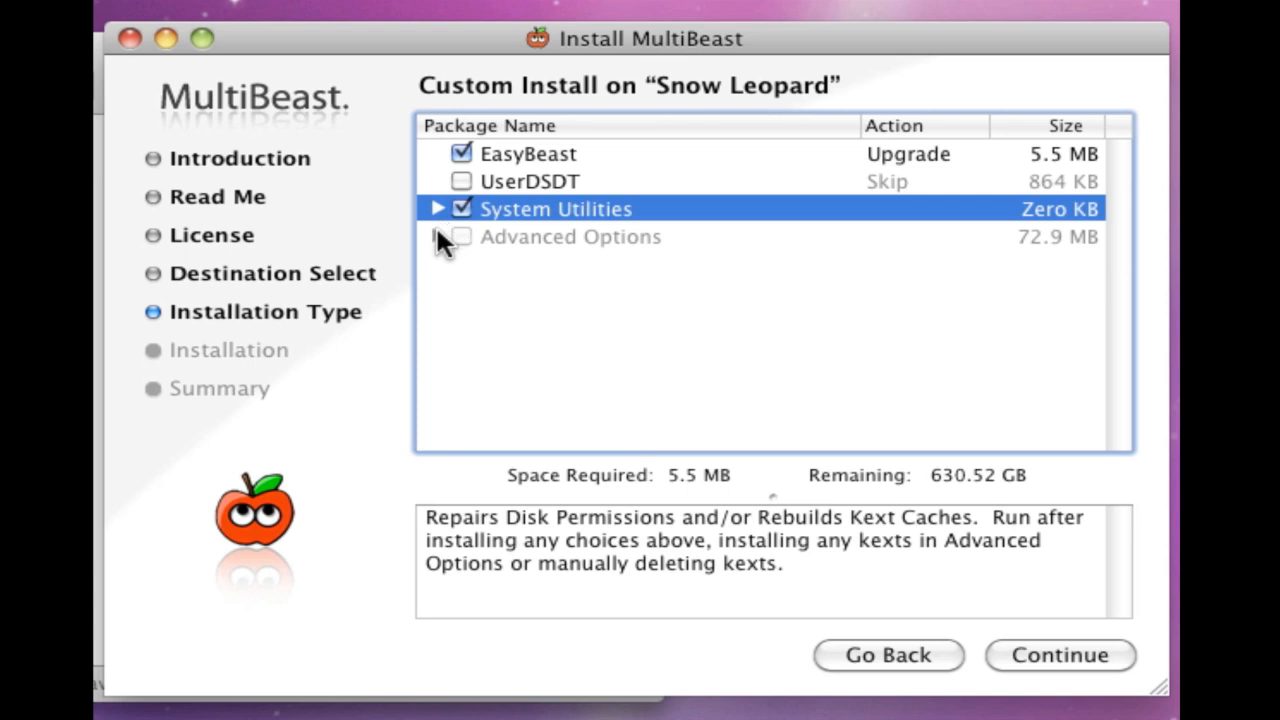
- Under Advanced Options > Kexts > Audio, tick LegacyHDA ALC889 and HDAEnabler ALC889
{"action": "left_click", "coordinate": [439, 237]}
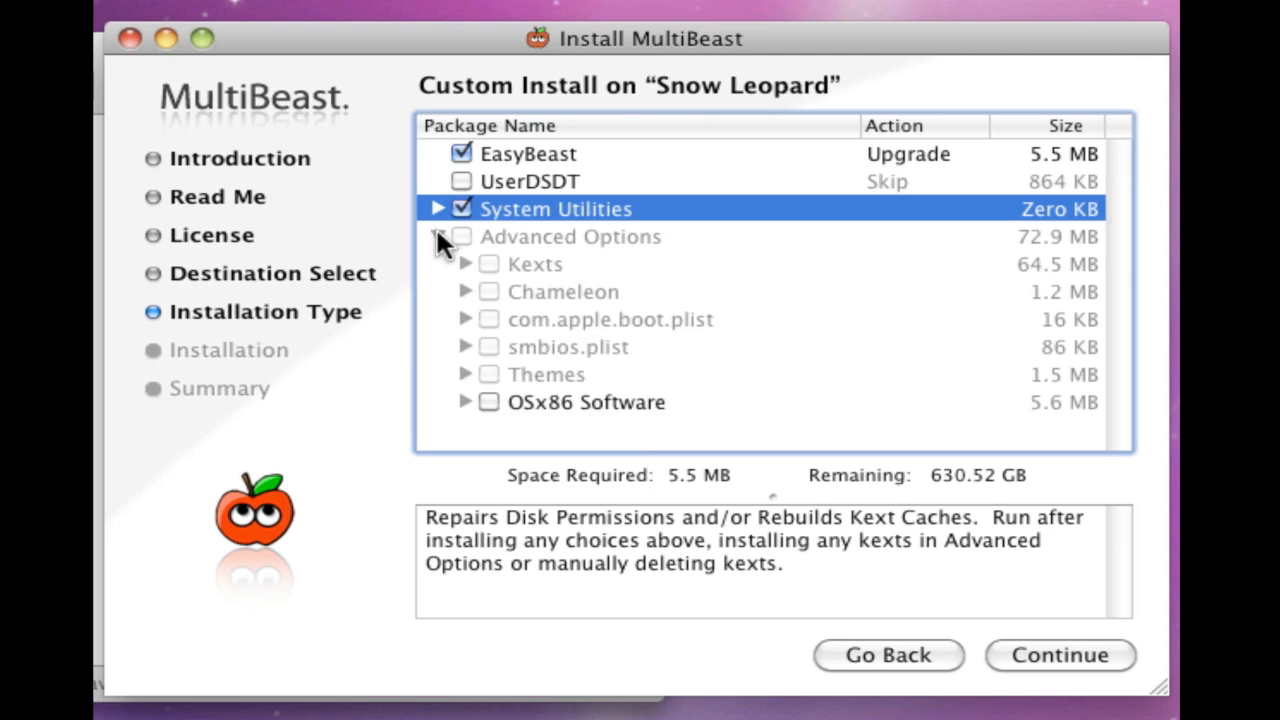
{"action": "left_click", "coordinate": [445, 236]}
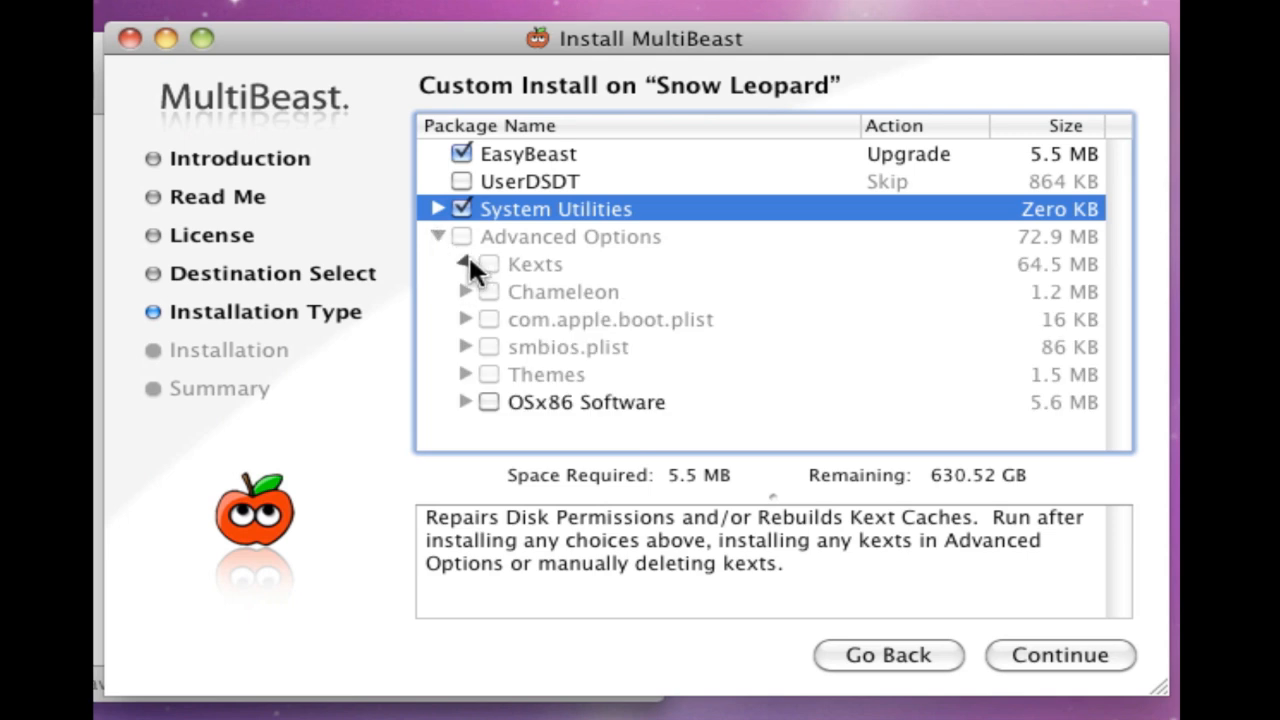
{"action": "left_click", "coordinate": [465, 264]}
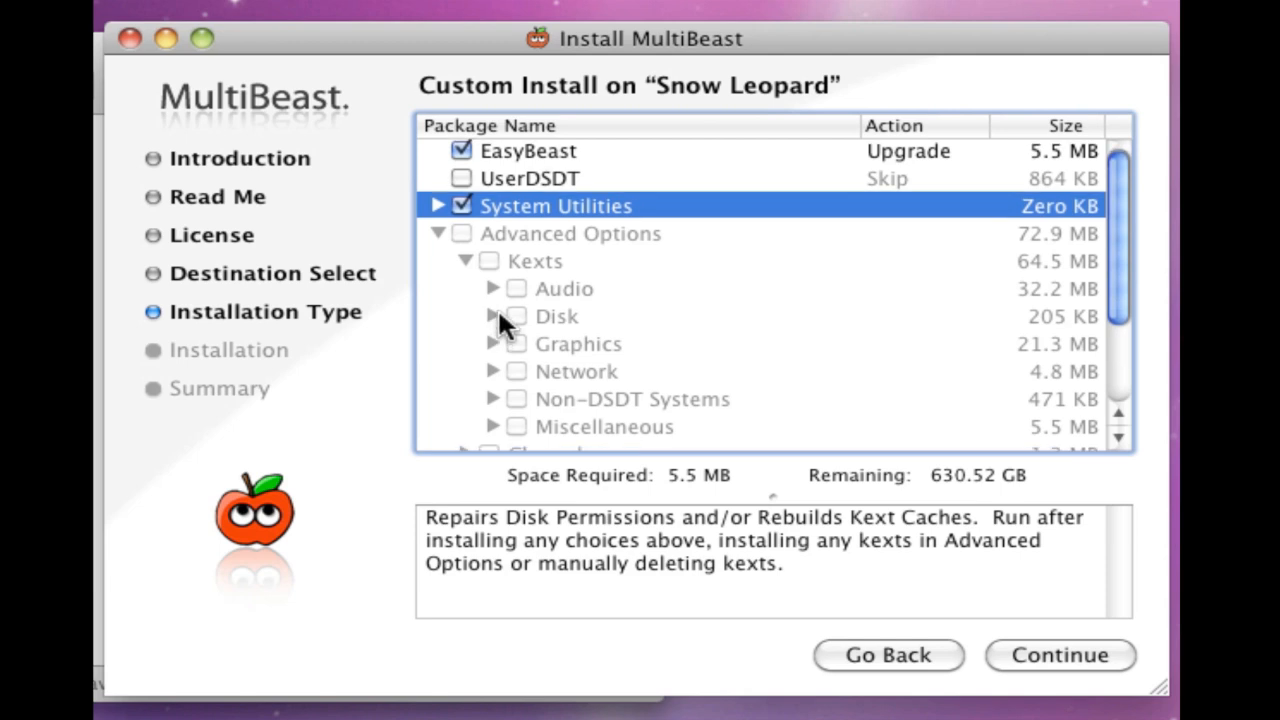
{"action": "left_click", "coordinate": [492, 289]}
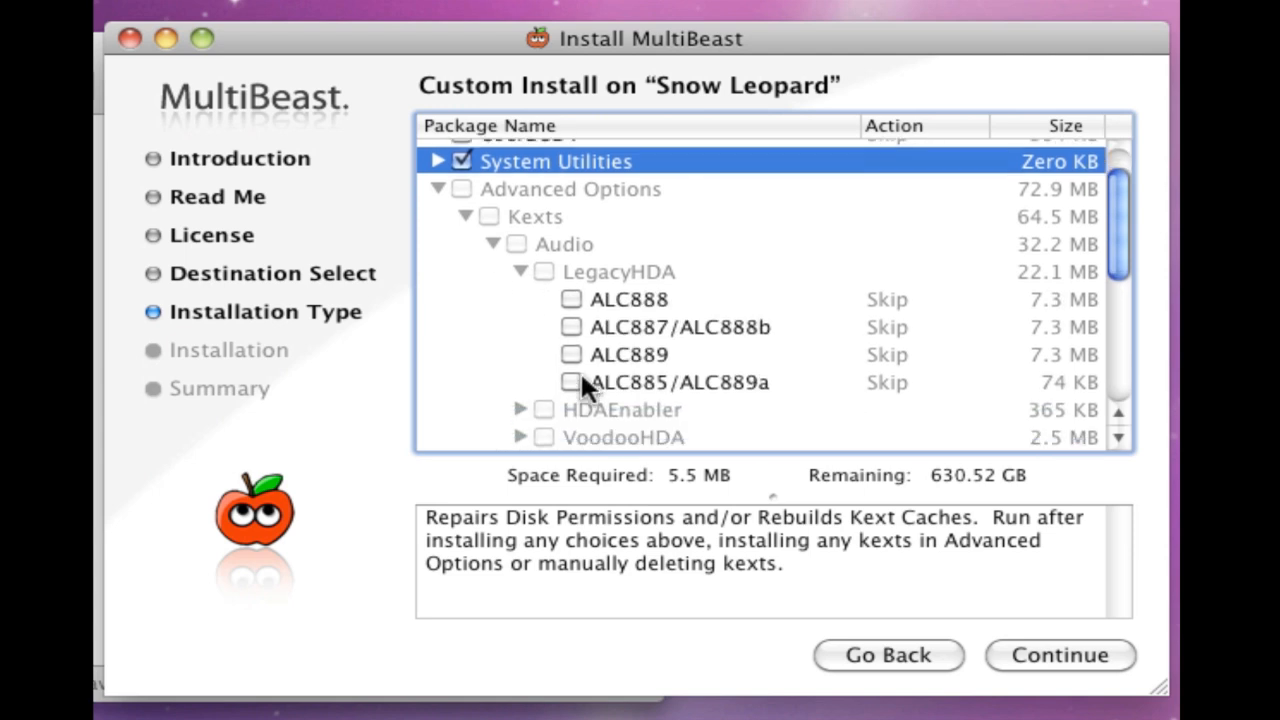
{"action": "left_click", "coordinate": [567, 354]}
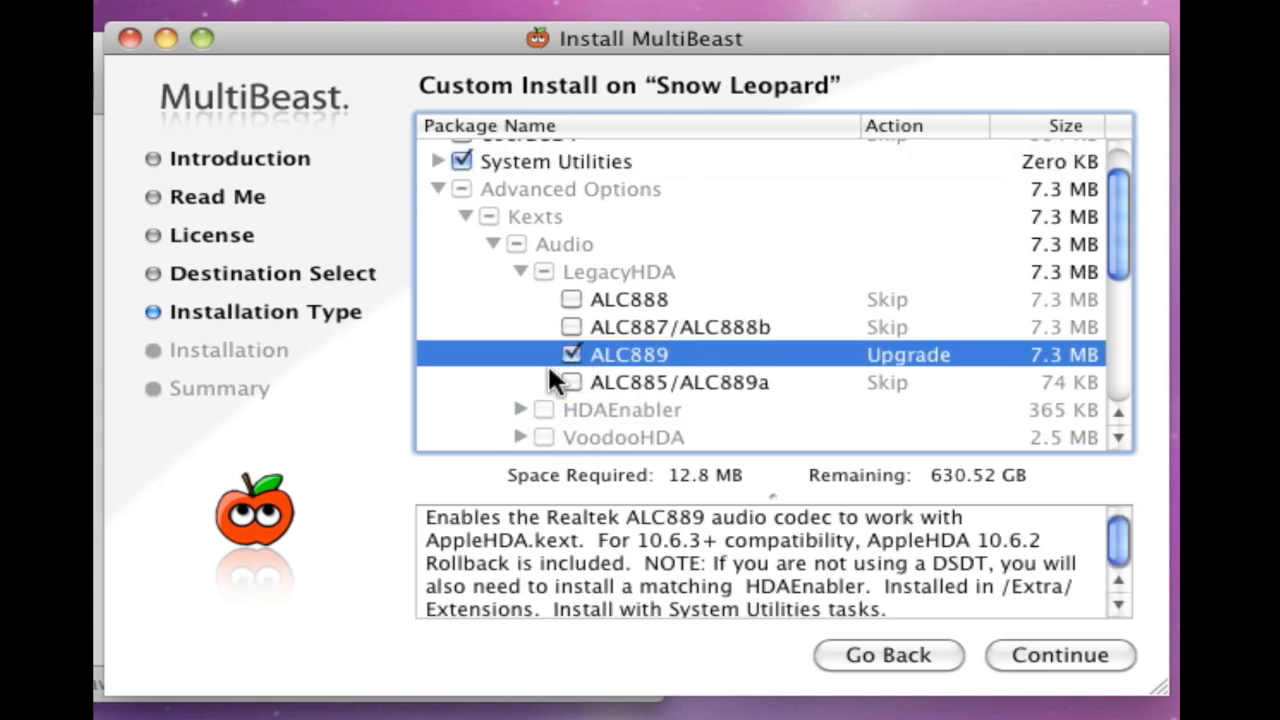
{"action": "scroll", "scroll_direction": "down", "scroll_amount": 3}
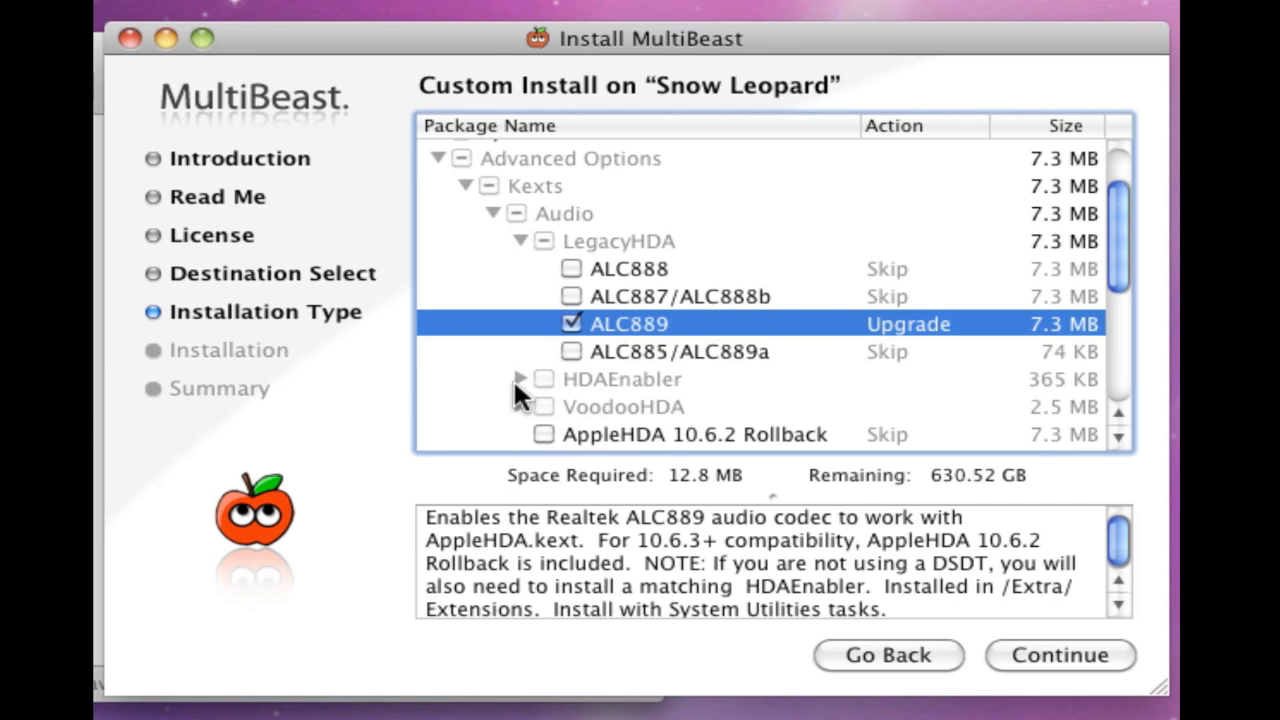
{"action": "left_click", "coordinate": [517, 379]}
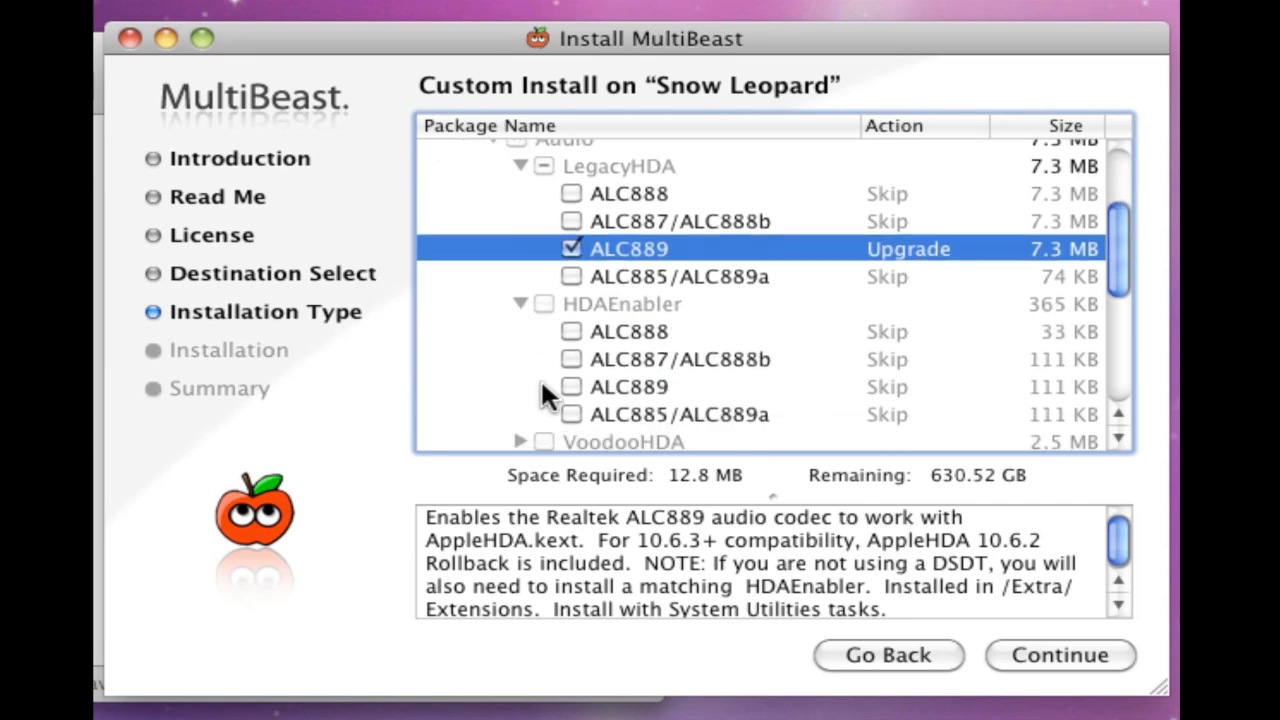
{"action": "left_click", "coordinate": [563, 387]}
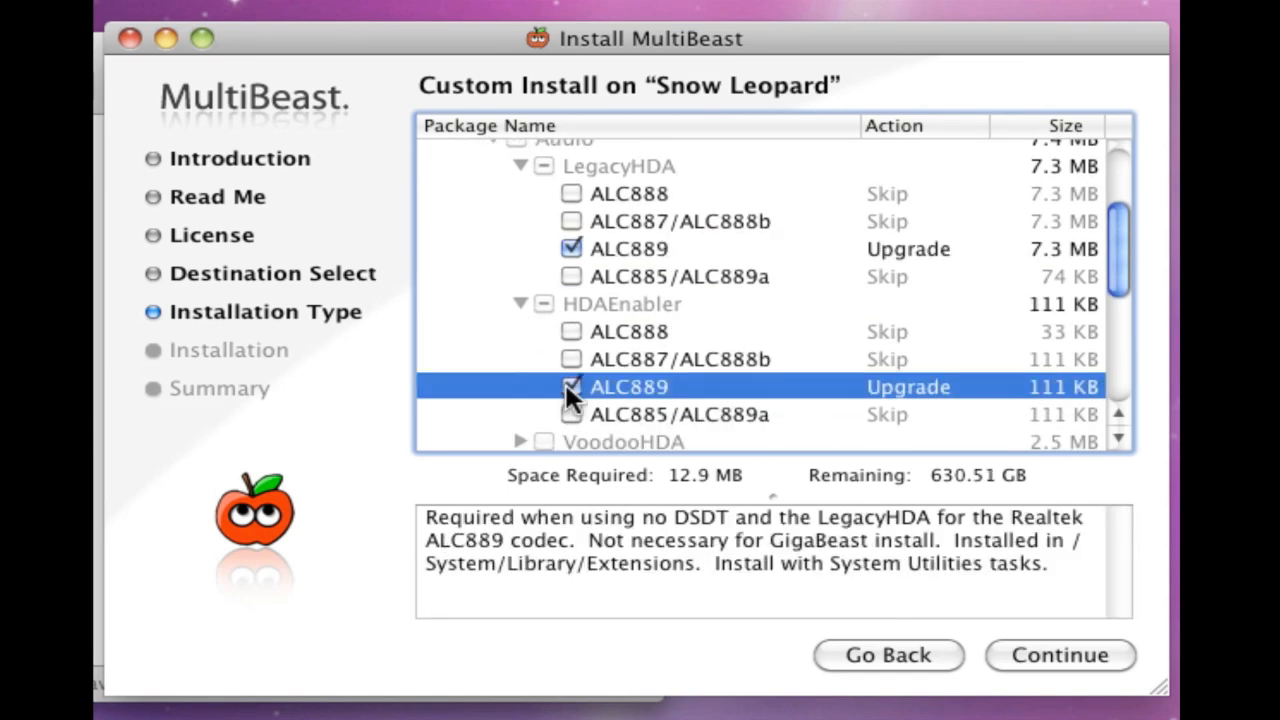
- Expand the Network kexts to list the Realtek Gigabit Ethernet options
{"action": "scroll", "scroll_direction": "down", "scroll_amount": 3}
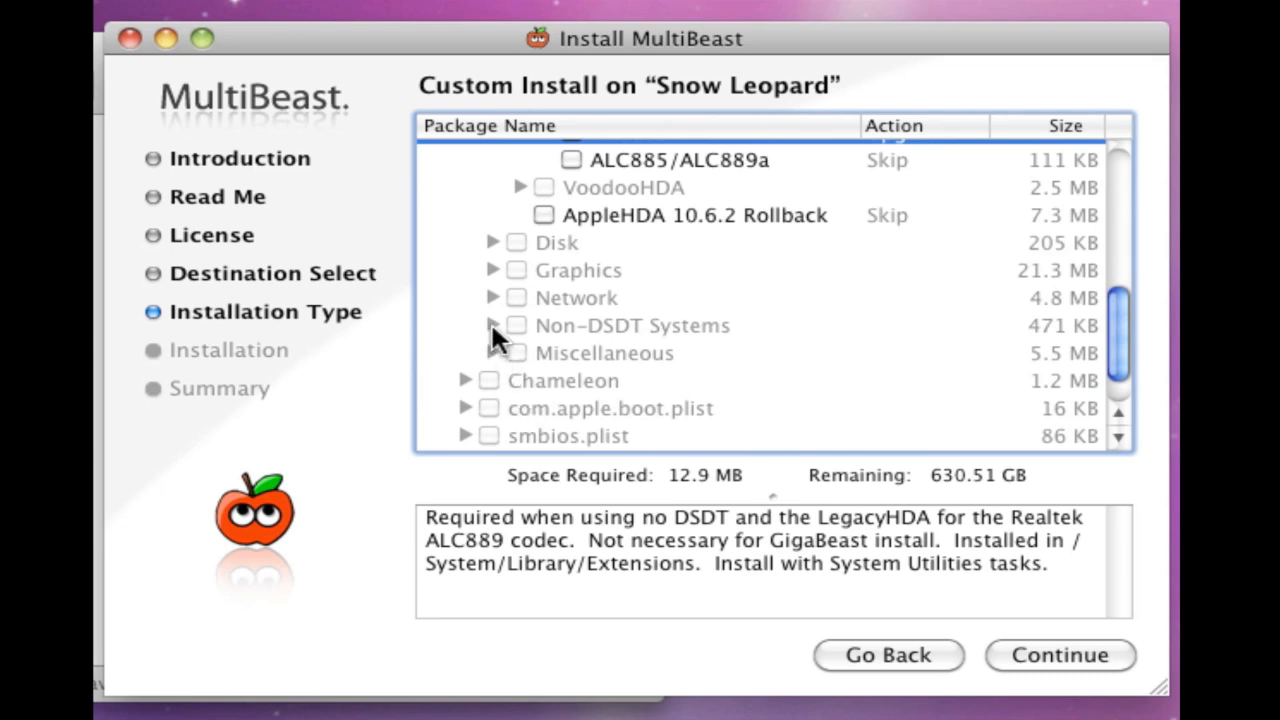
{"action": "left_click", "coordinate": [494, 297]}
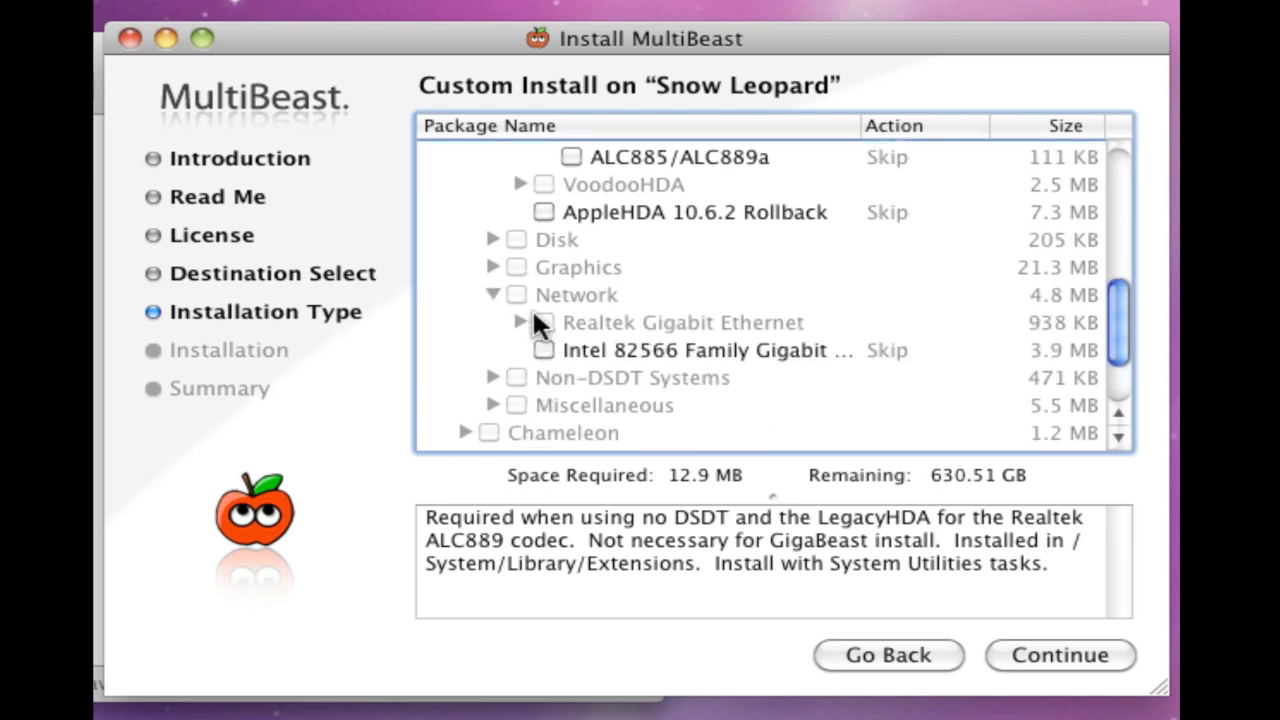
{"action": "left_click", "coordinate": [525, 322]}
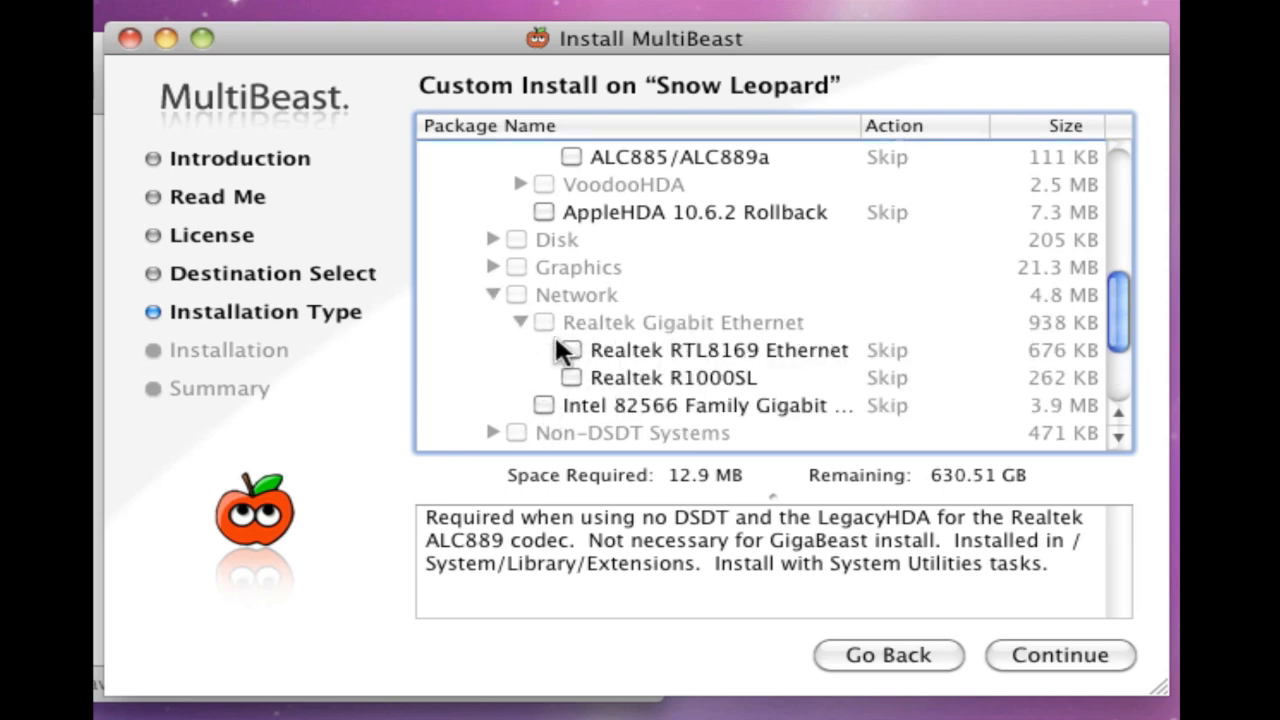
{"action": "left_click", "coordinate": [565, 350]}
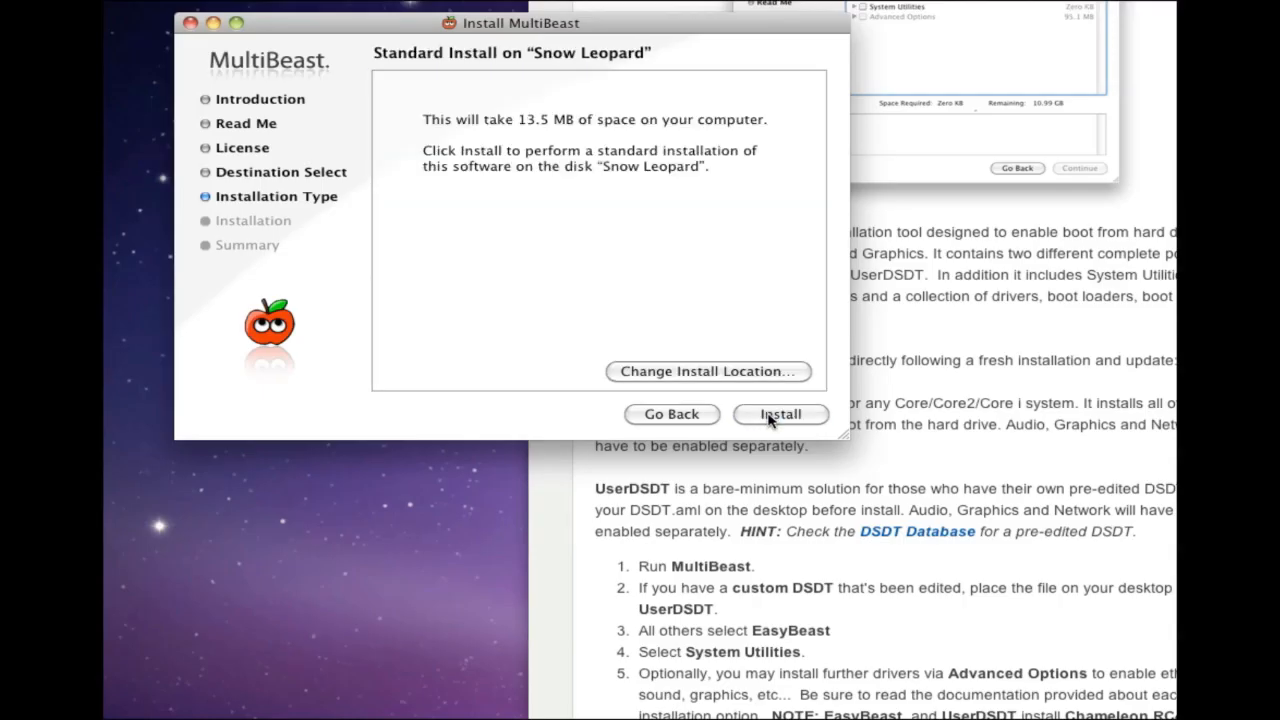
- Install the MultiBeast packages onto Snow Leopard, then go to the DSDT Database page
{"action": "left_click", "coordinate": [780, 414]}
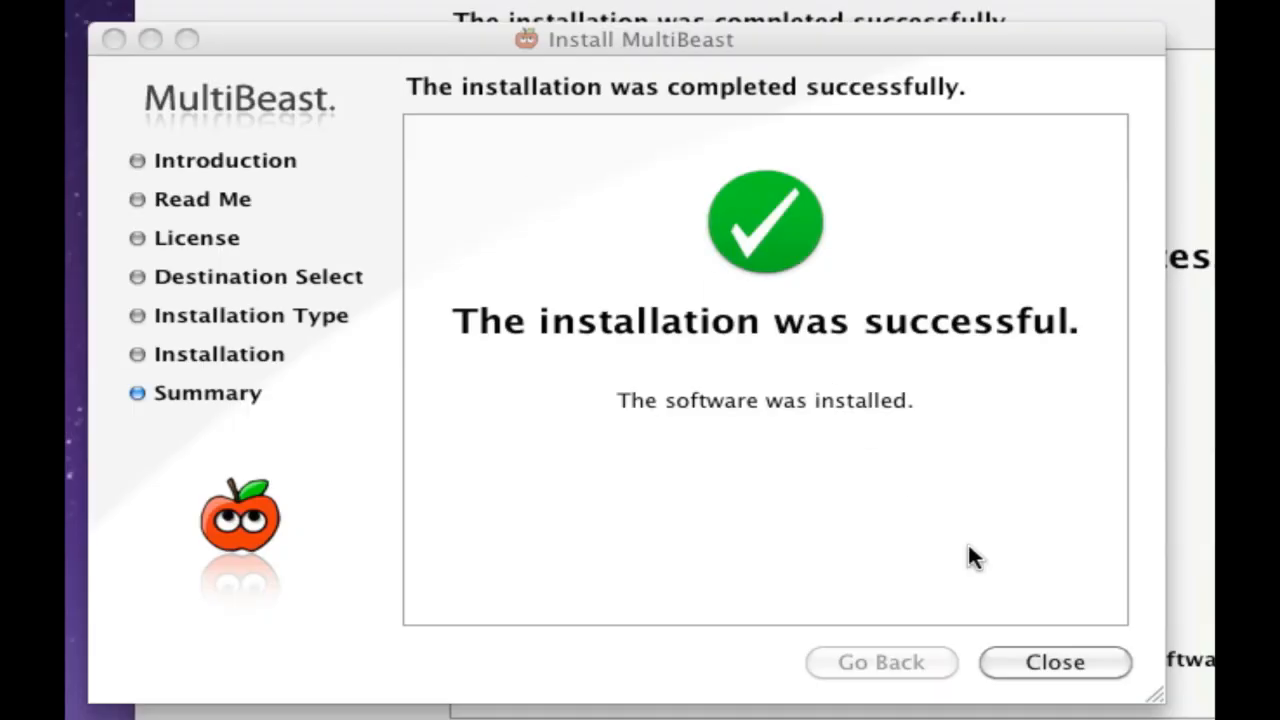
{"action": "mouse_move", "coordinate": [980, 663]}
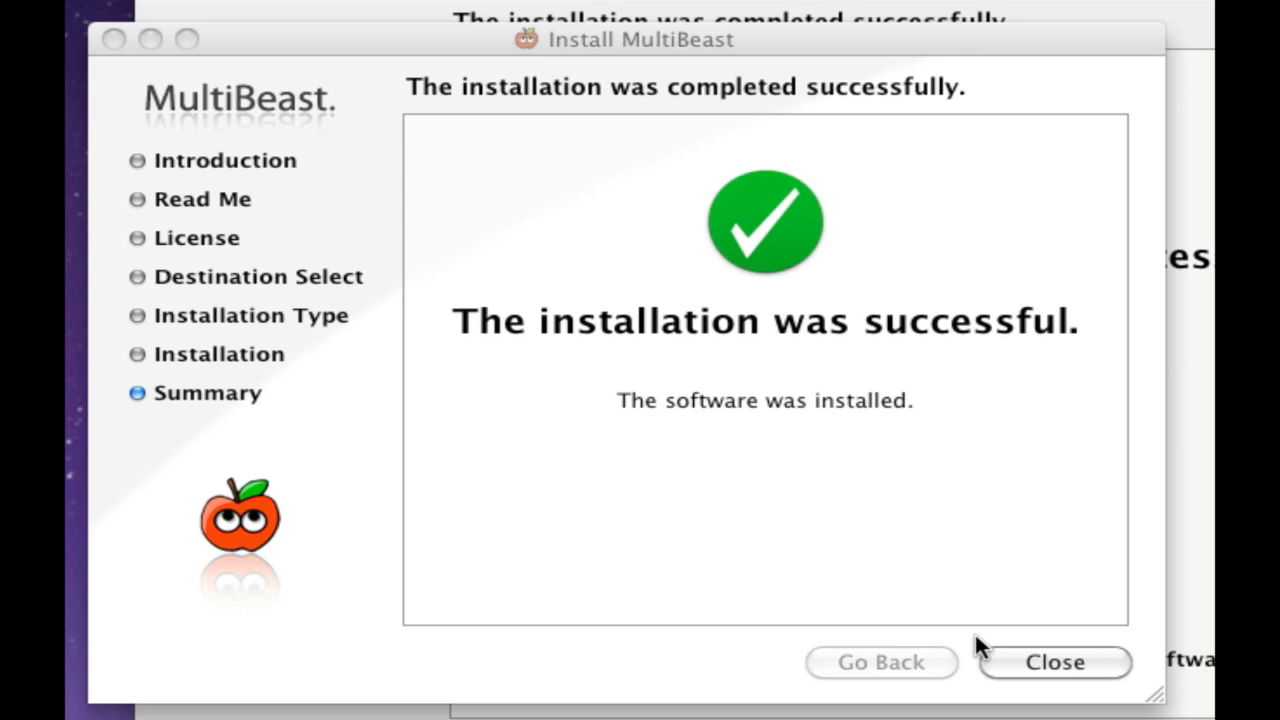
{"action": "mouse_move", "coordinate": [987, 650]}
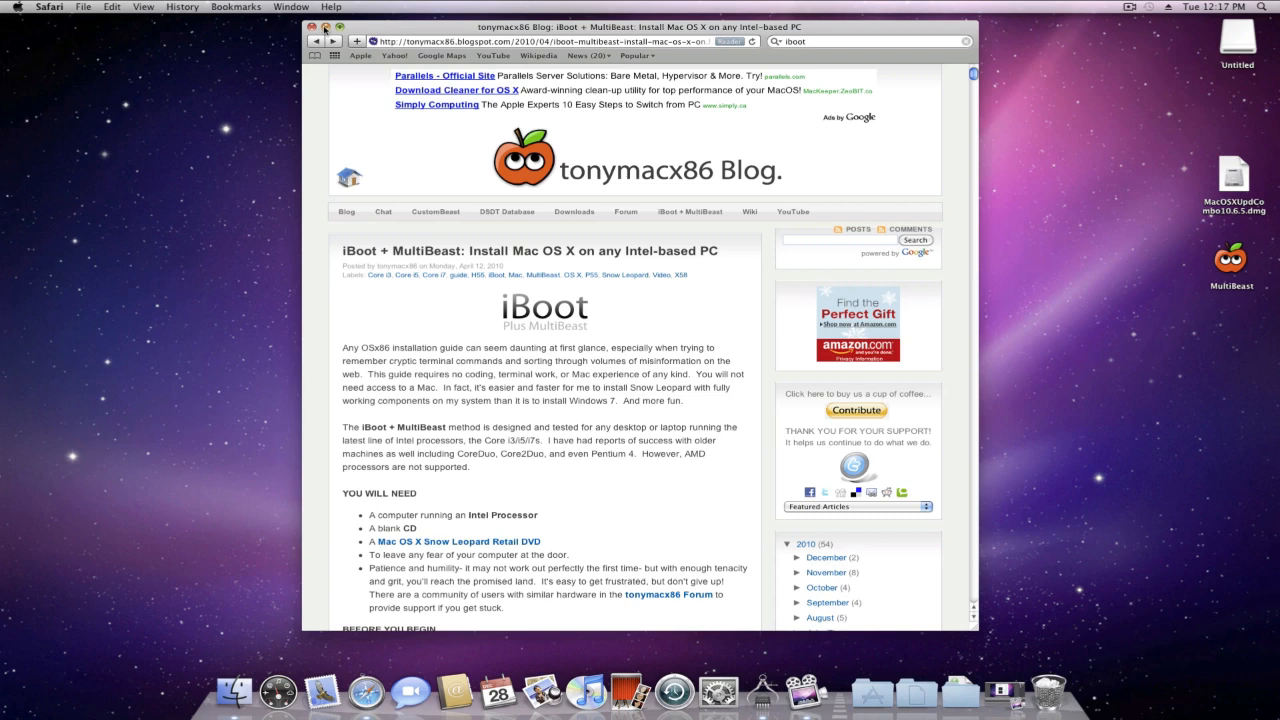
{"action": "scroll", "scroll_direction": "down", "scroll_amount": 3}
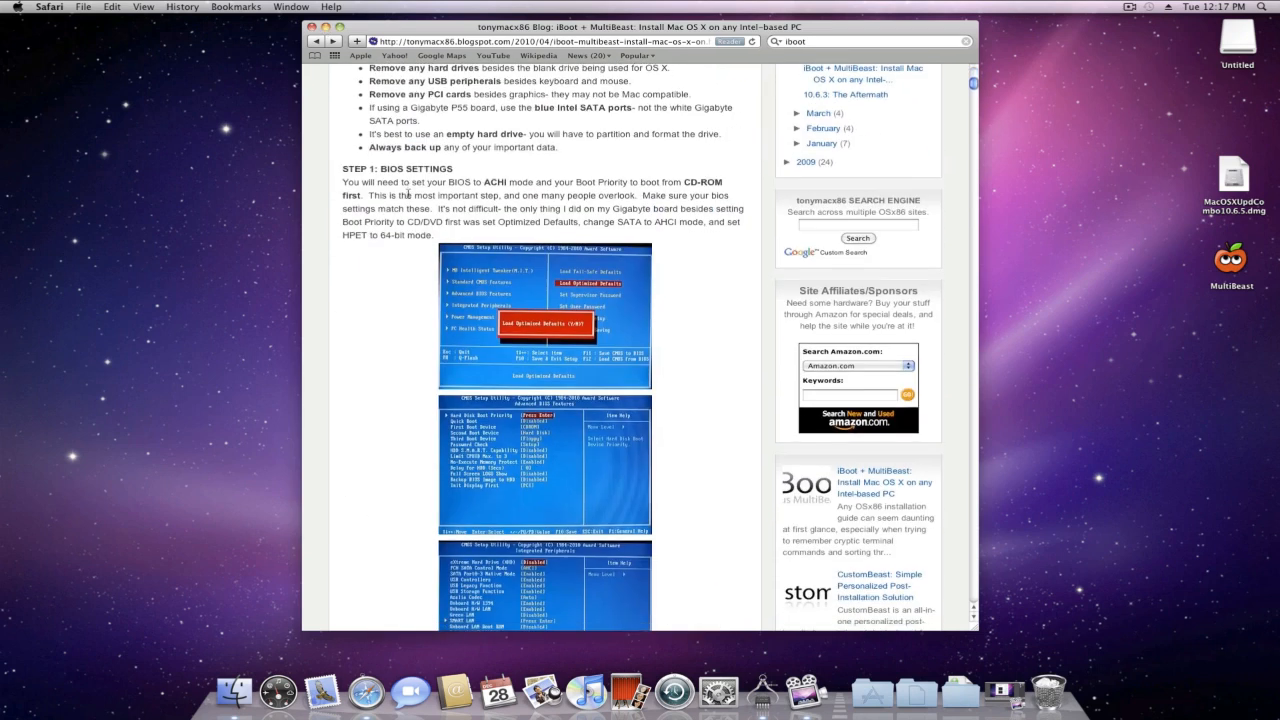
{"action": "scroll", "scroll_direction": "down", "scroll_amount": 3}
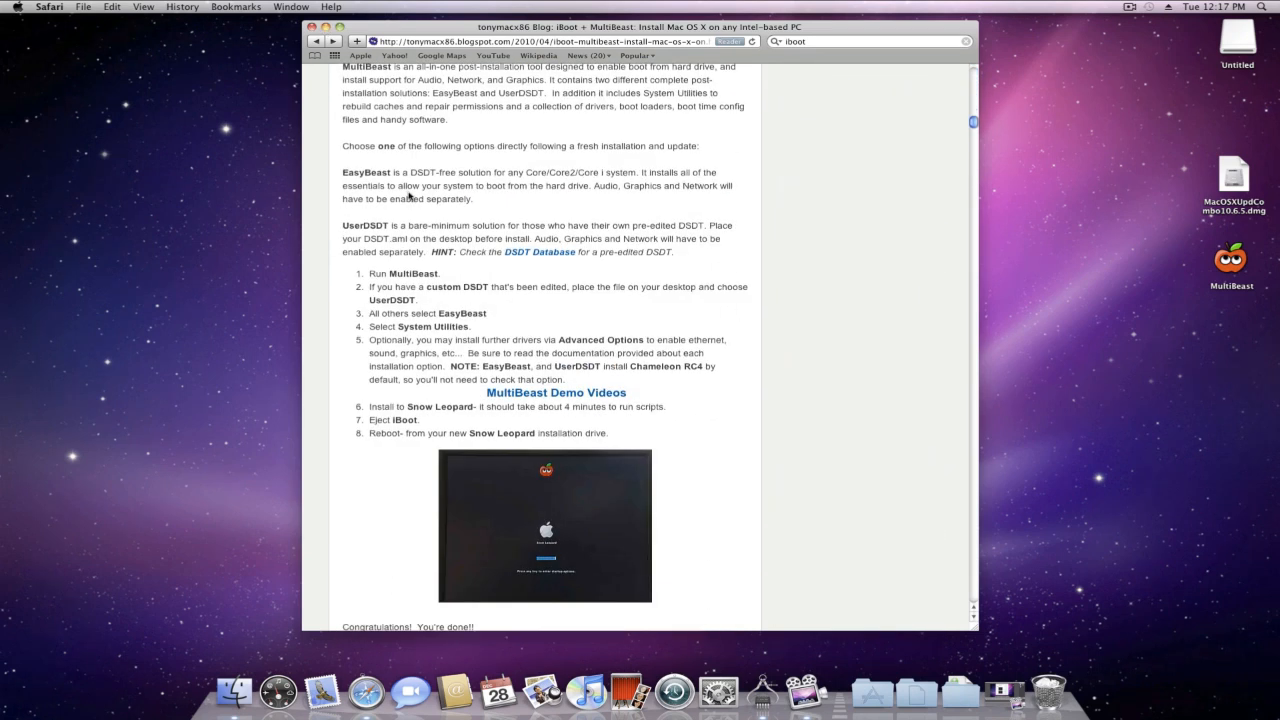
{"action": "left_click", "coordinate": [538, 253]}
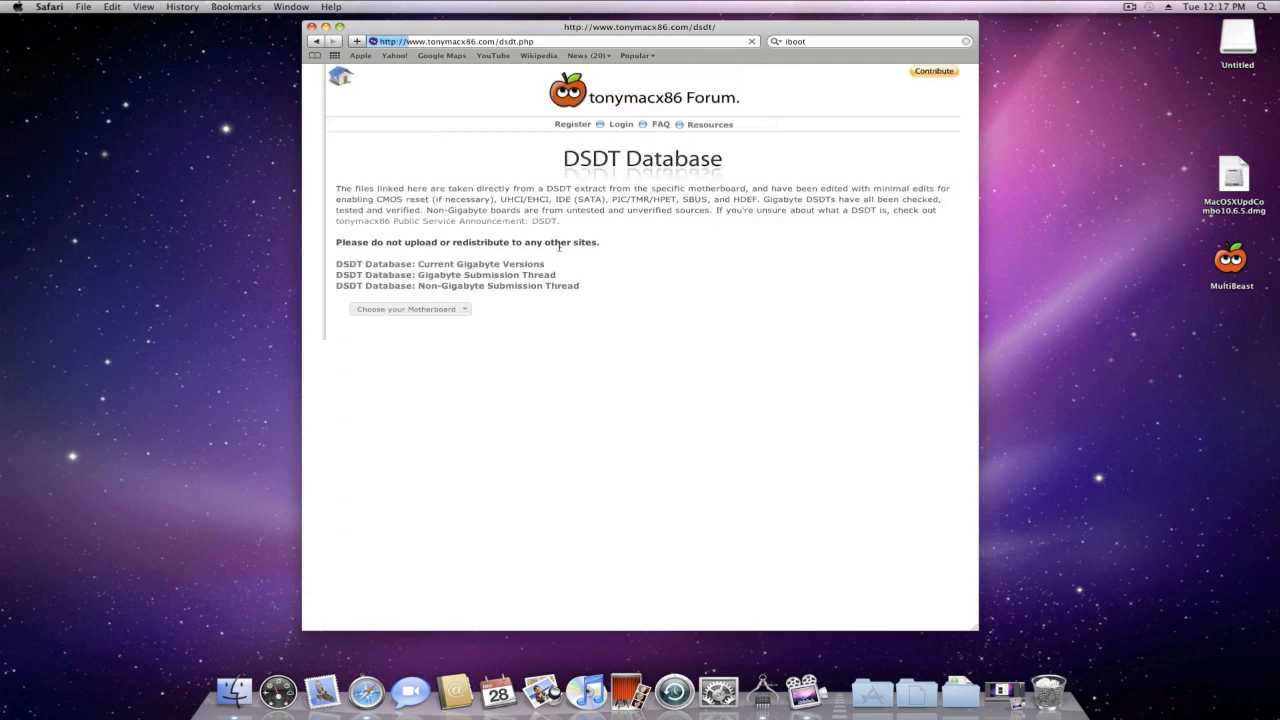
- Download the MSI P55-GD65 DSDT file and save it as DSDT.aml
{"action": "left_click", "coordinate": [410, 308]}
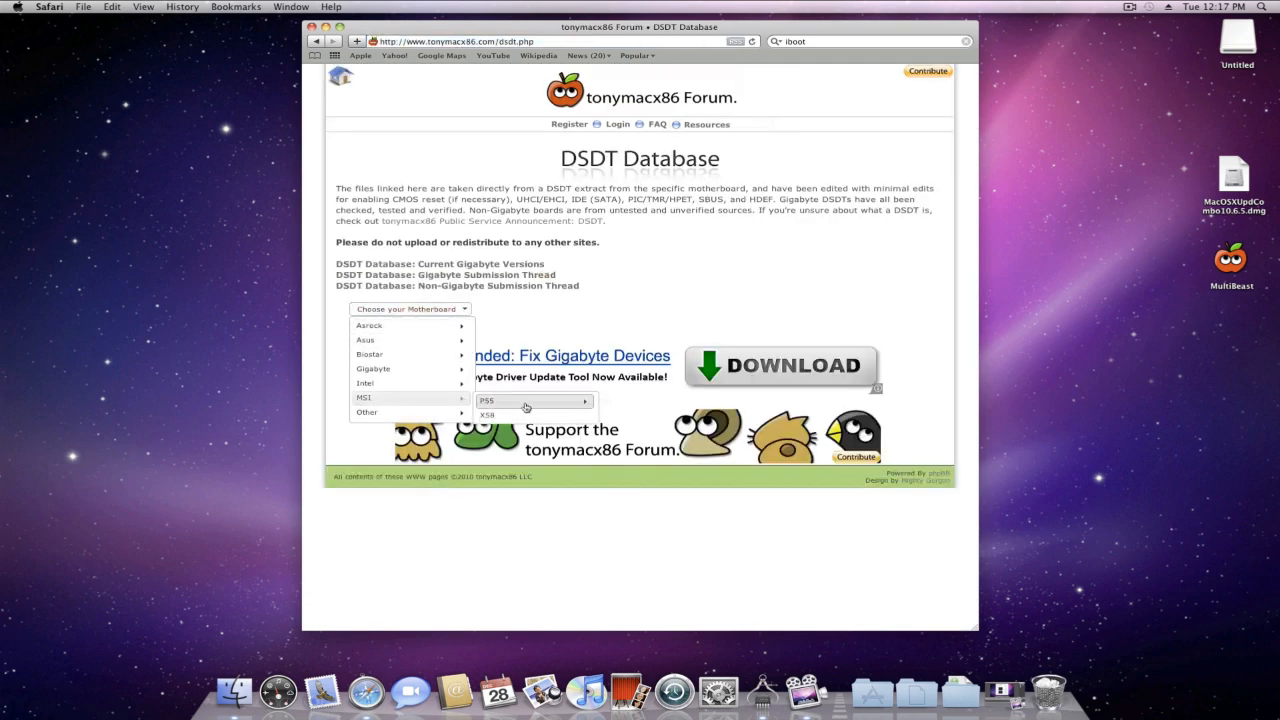
{"action": "mouse_move", "coordinate": [527, 405]}
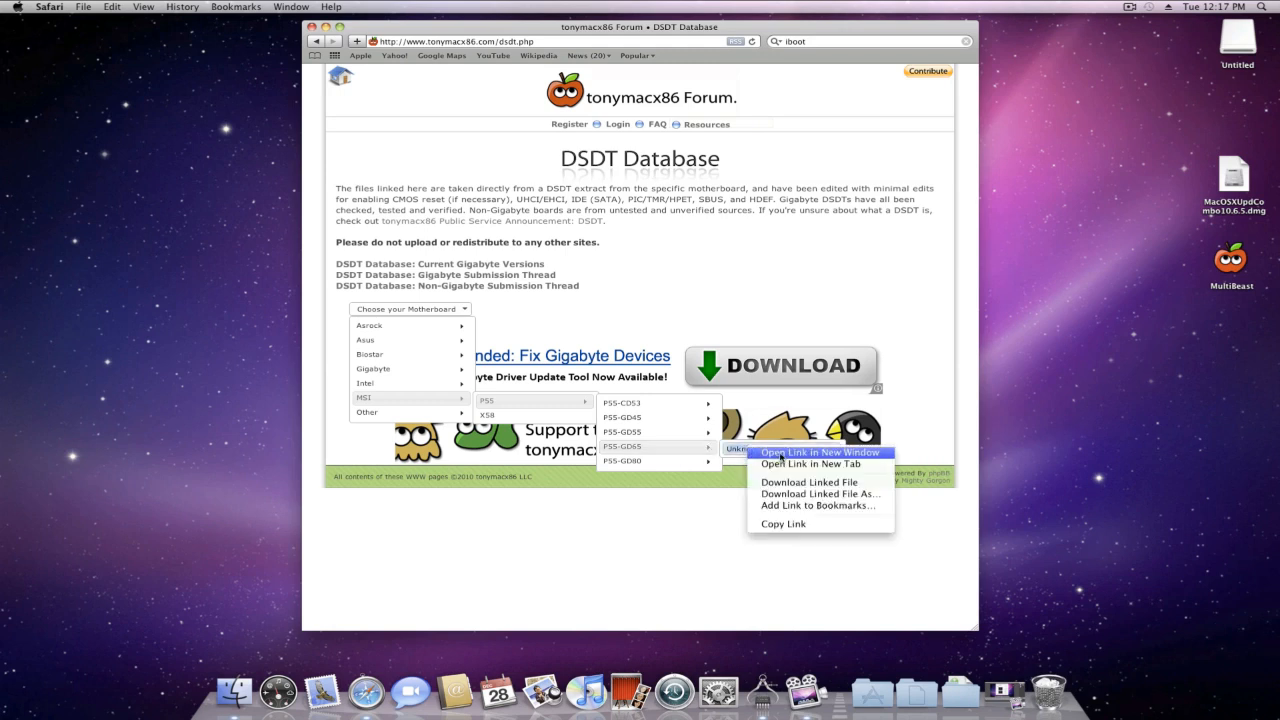
{"action": "left_click", "coordinate": [817, 493]}
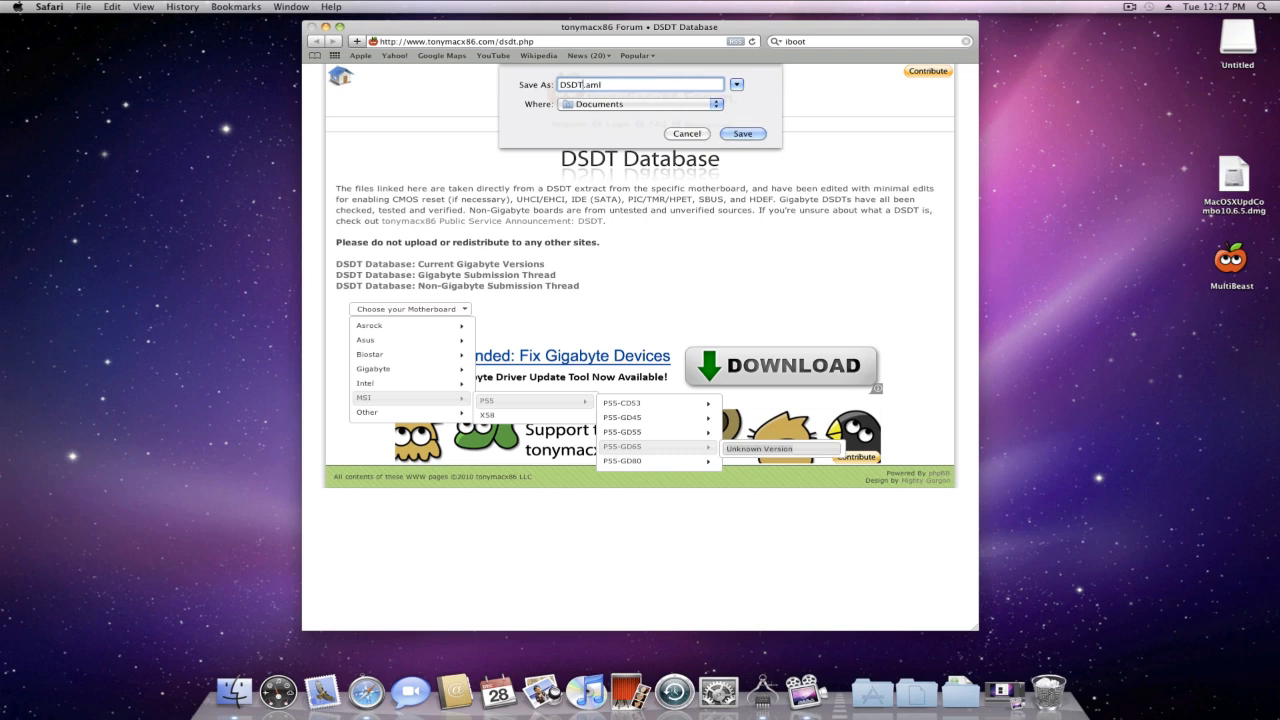
{"action": "left_click", "coordinate": [713, 104]}
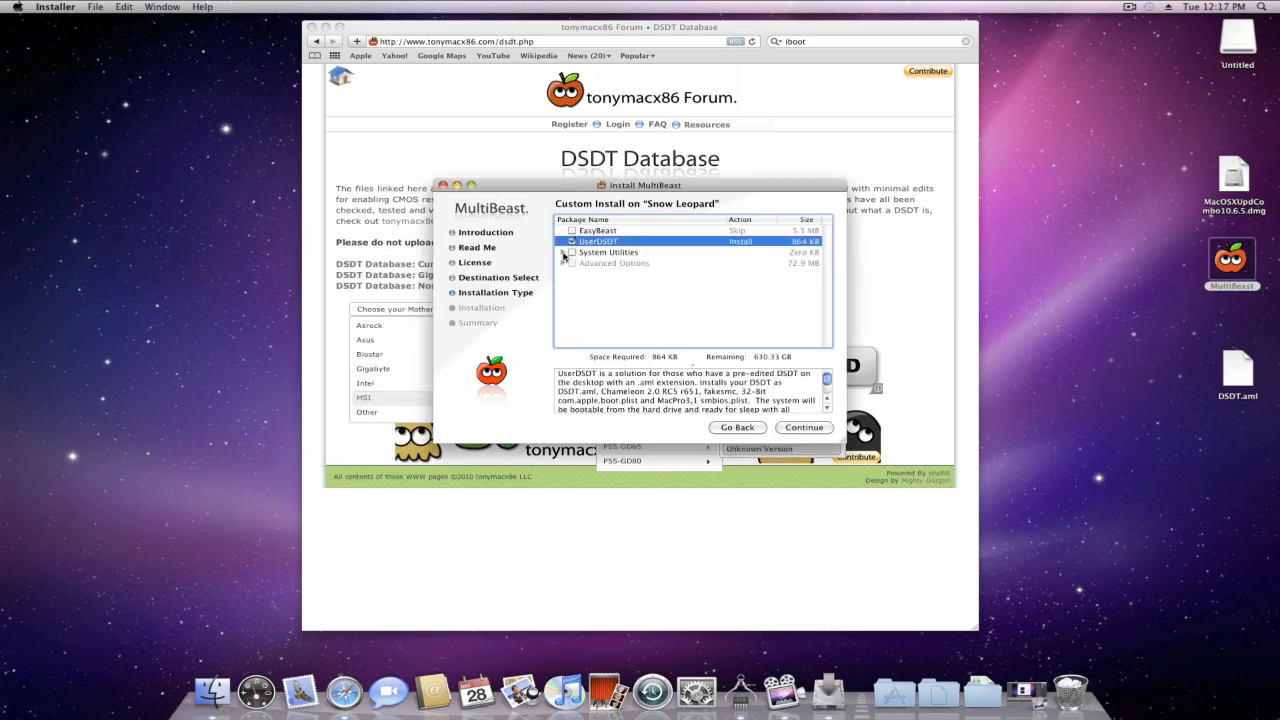
- Check System Utilities alongside UserDSDT and expand Advanced Options > Kexts > LegacyHDA
{"action": "left_click", "coordinate": [569, 254]}
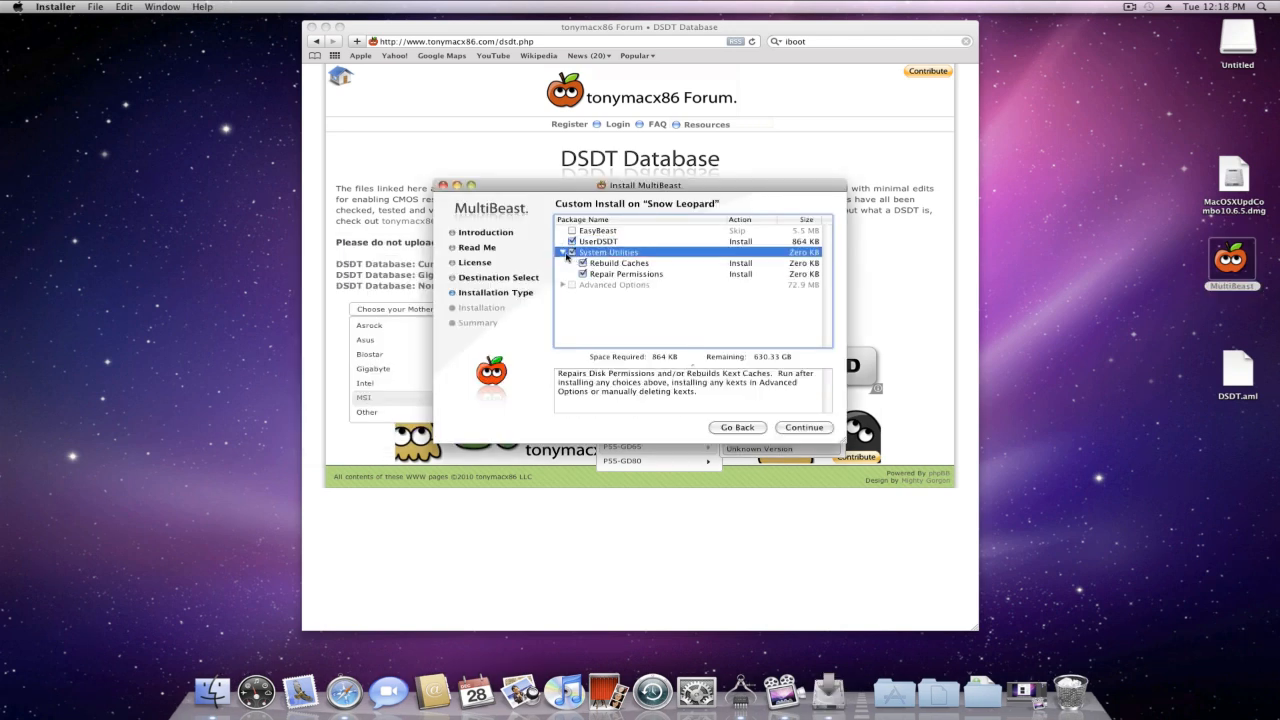
{"action": "left_click", "coordinate": [565, 252]}
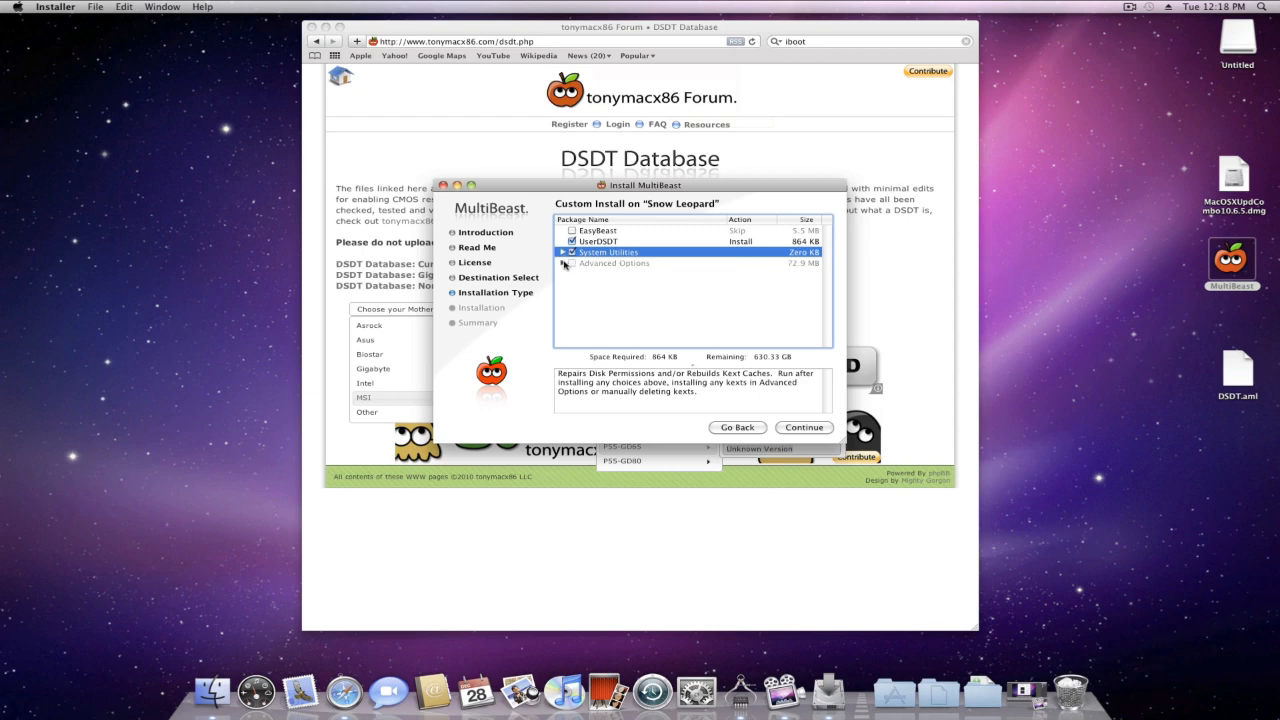
{"action": "left_click", "coordinate": [572, 263]}
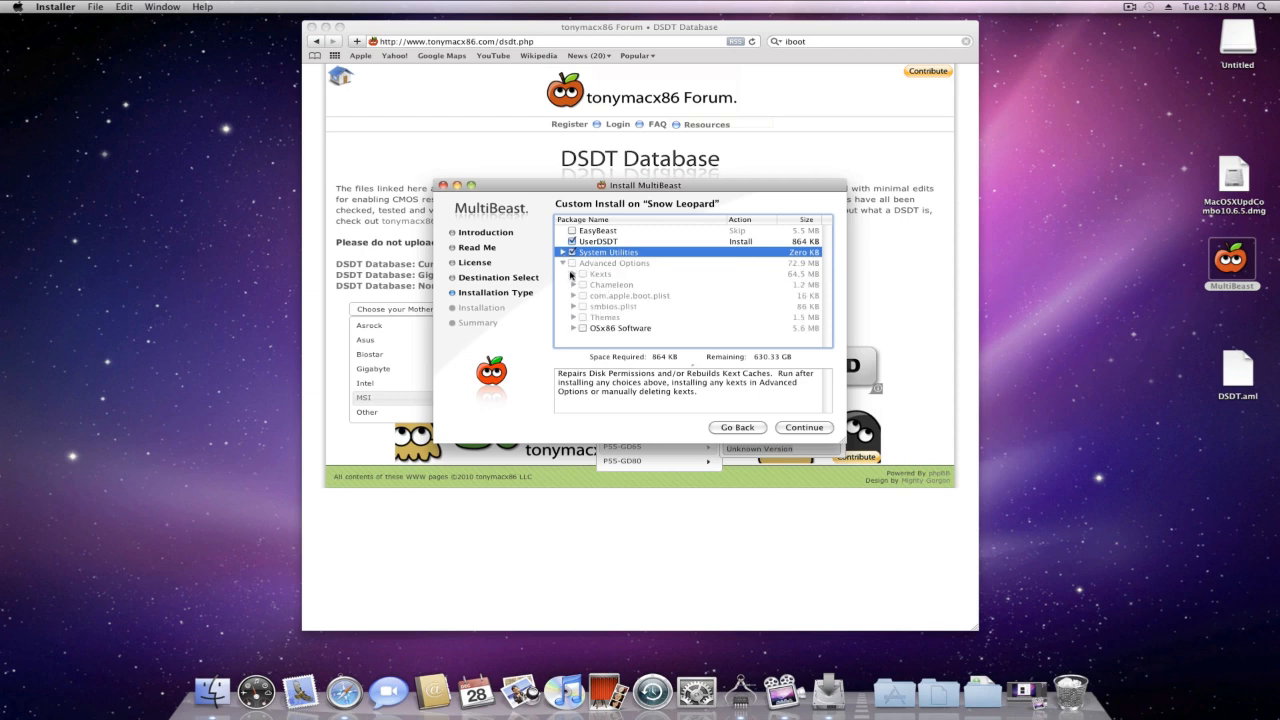
{"action": "left_click", "coordinate": [574, 274]}
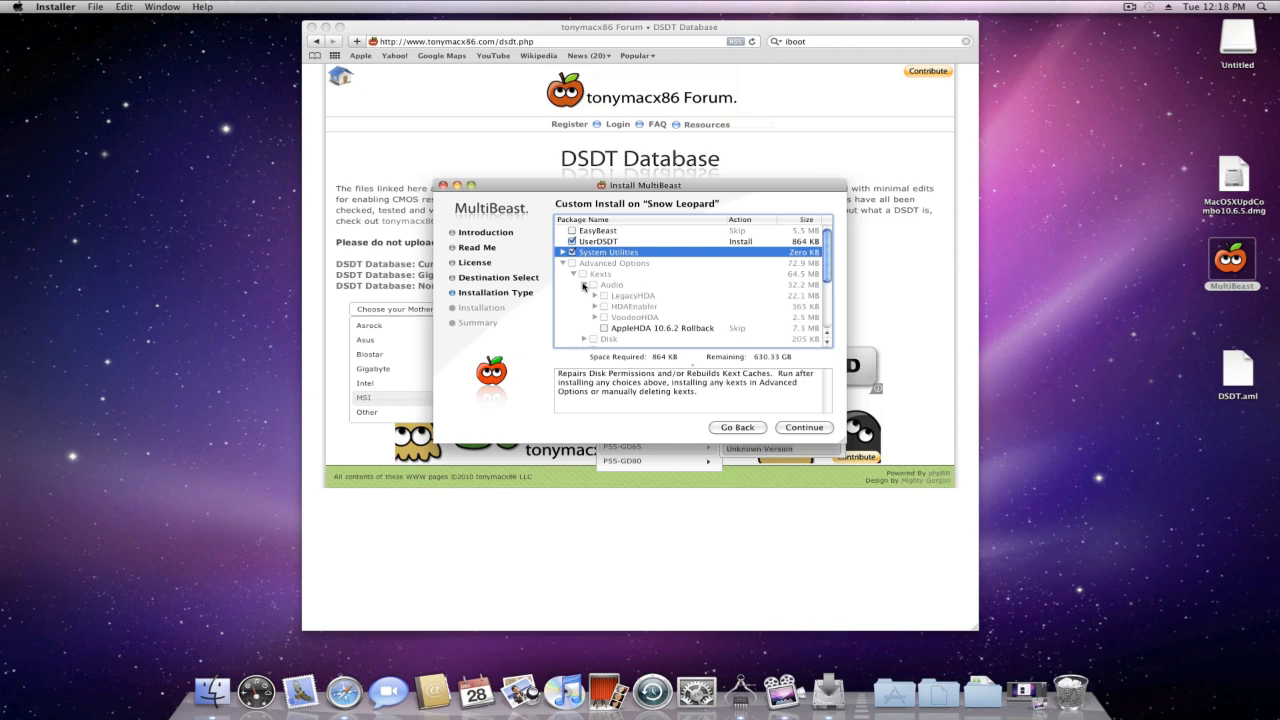
{"action": "left_click", "coordinate": [603, 284]}
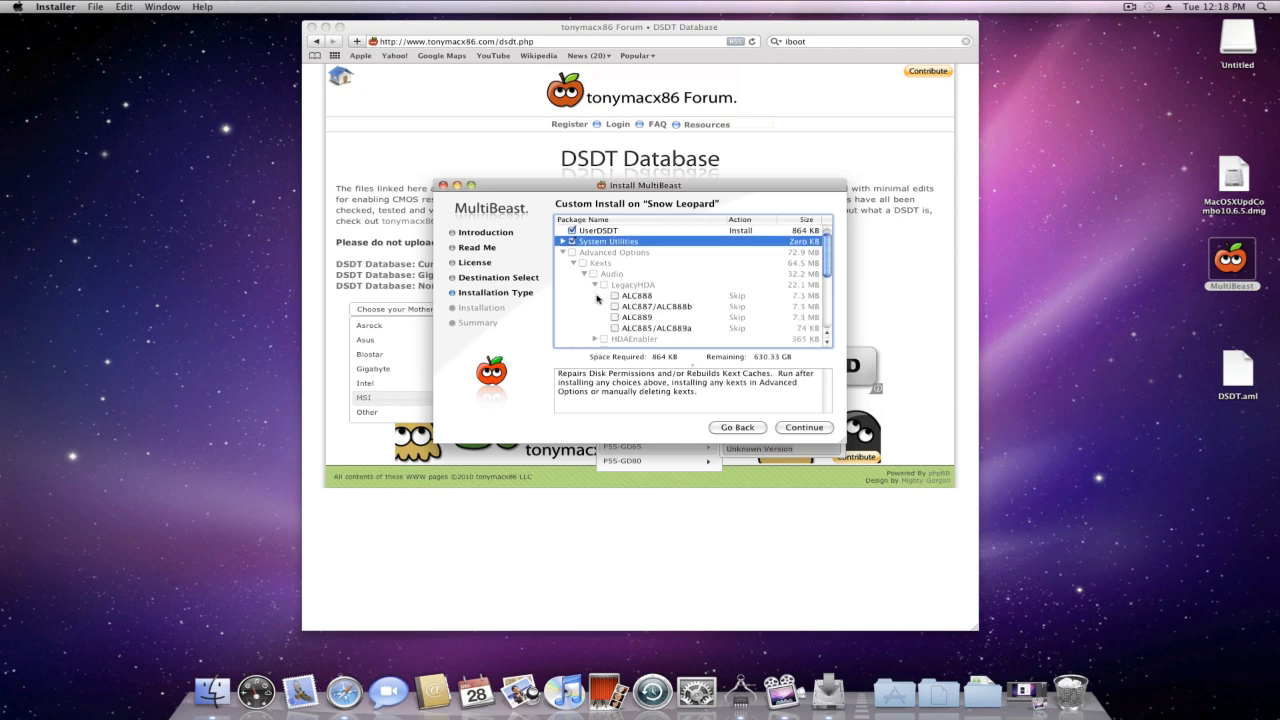
{"action": "left_click", "coordinate": [635, 303]}
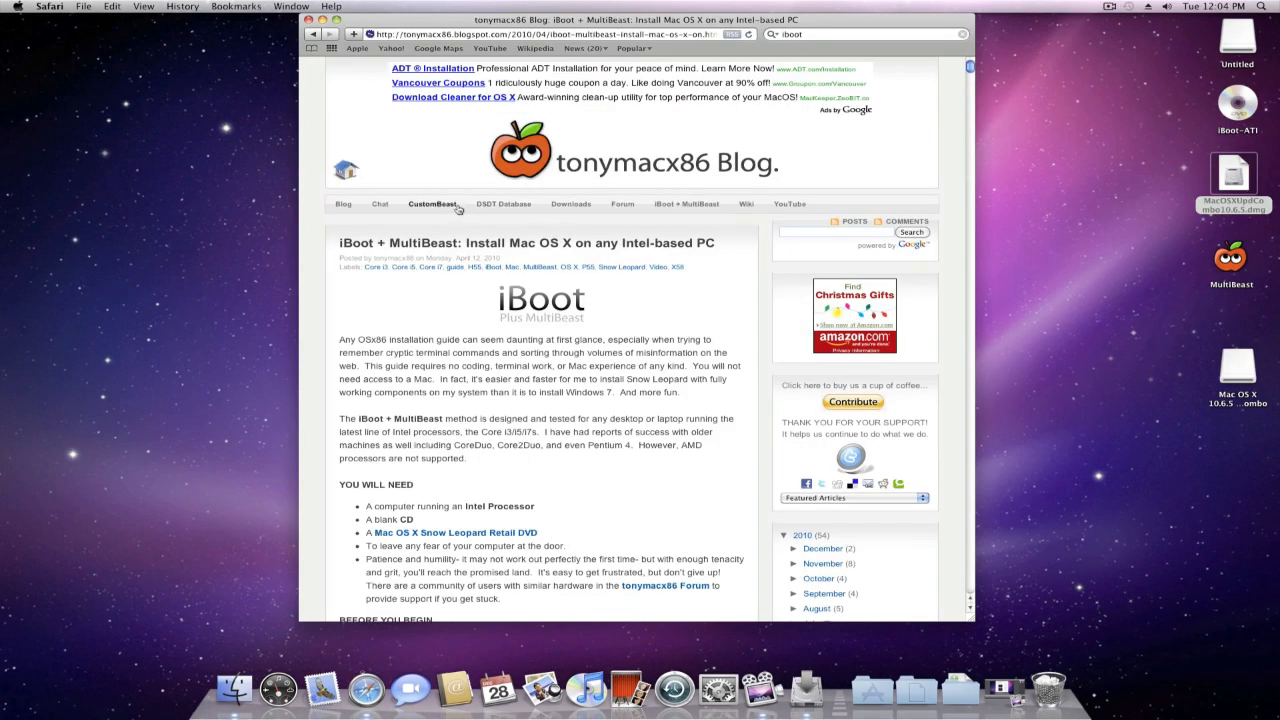
{"action": "mouse_move", "coordinate": [451, 207]}
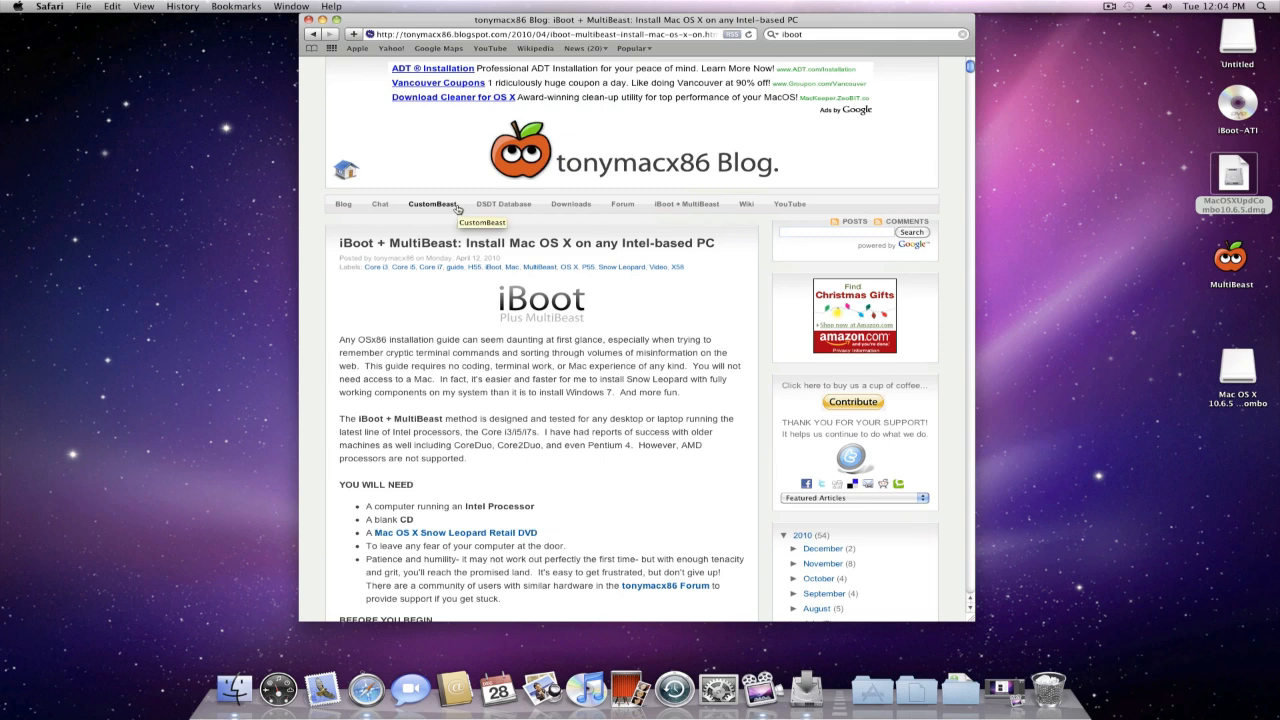
{"action": "mouse_move", "coordinate": [423, 209]}
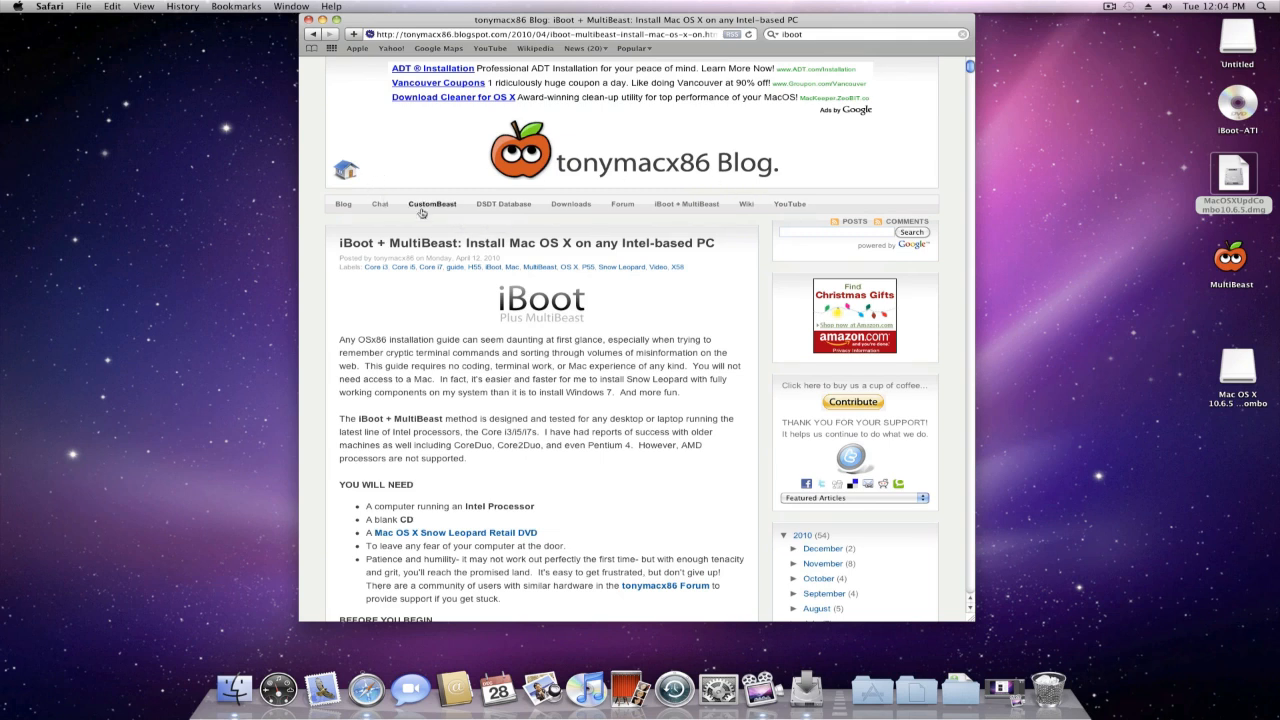
- Open the CustomBeast post and scroll down to its request form
{"action": "left_click", "coordinate": [432, 204]}
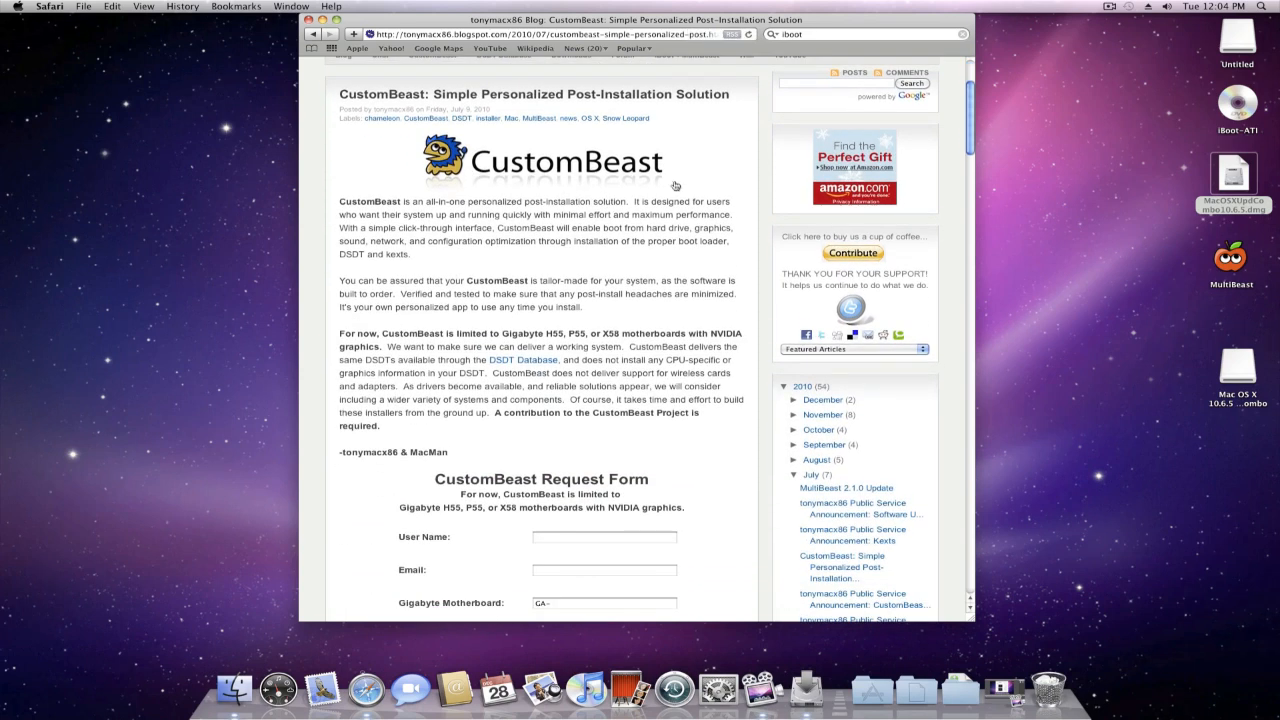
{"action": "scroll", "scroll_direction": "down", "scroll_amount": 3}
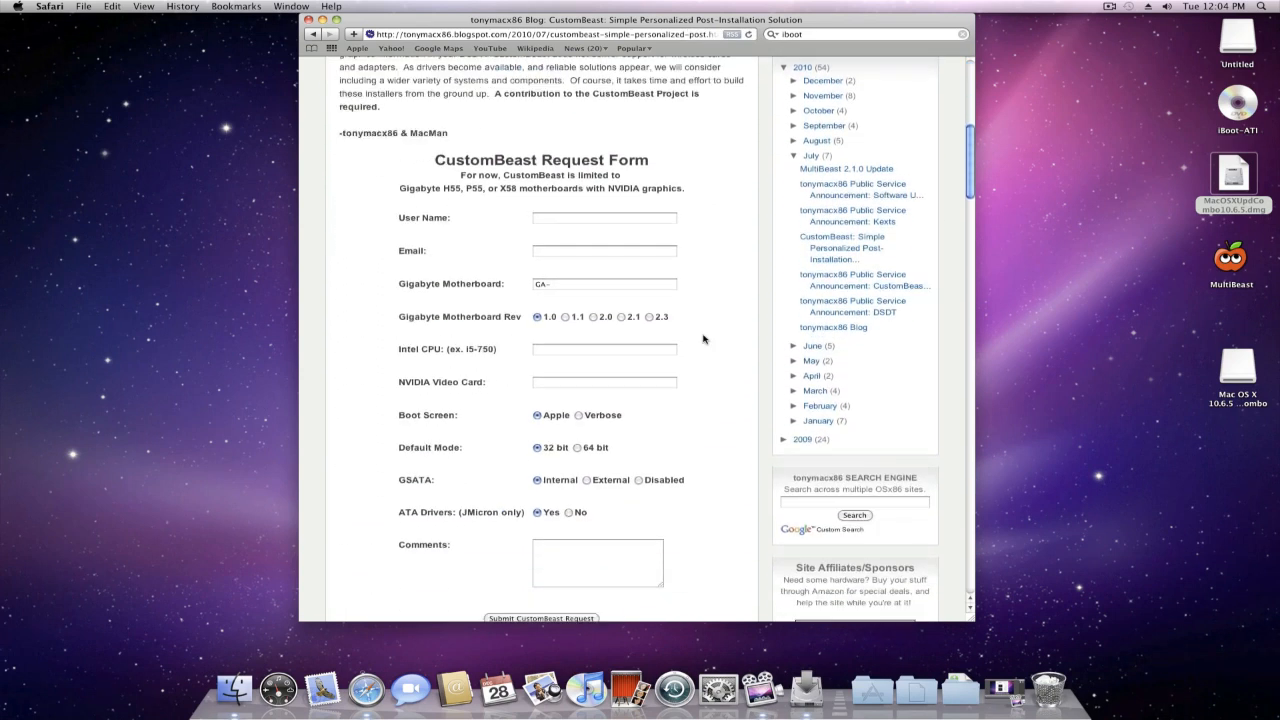
{"action": "scroll", "scroll_direction": "down", "scroll_amount": 3}
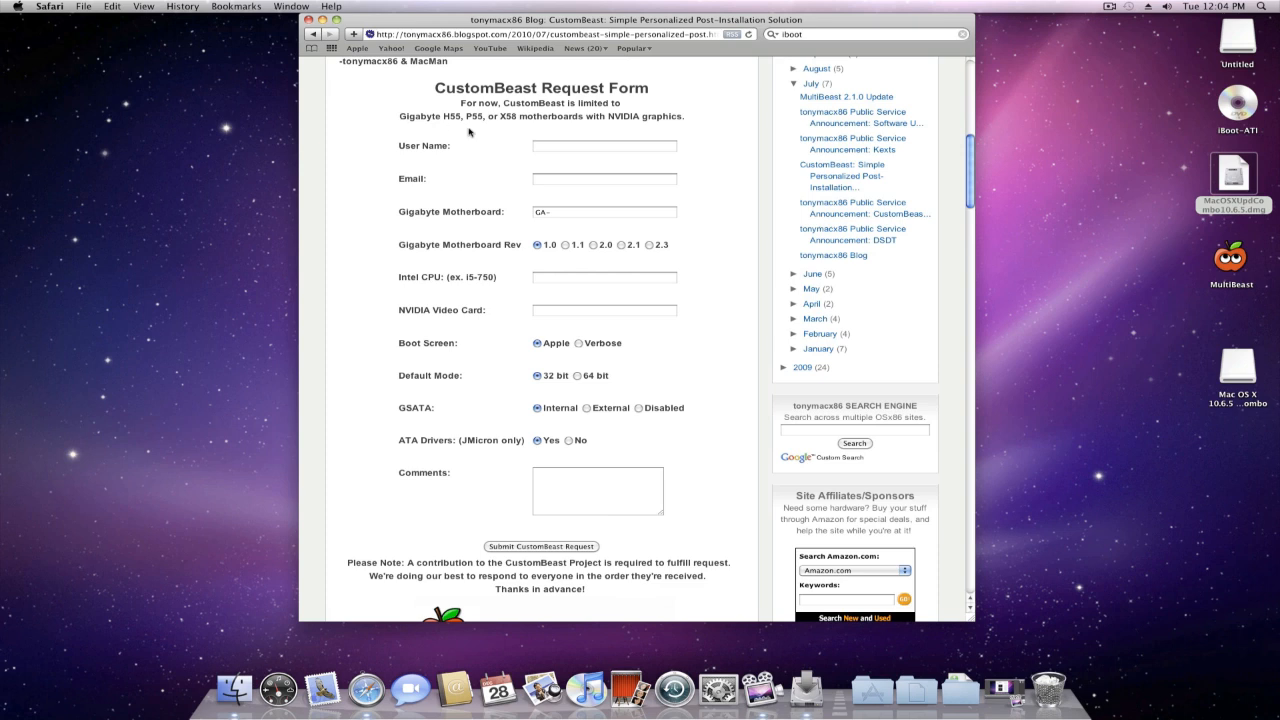
{"action": "mouse_move", "coordinate": [683, 311]}
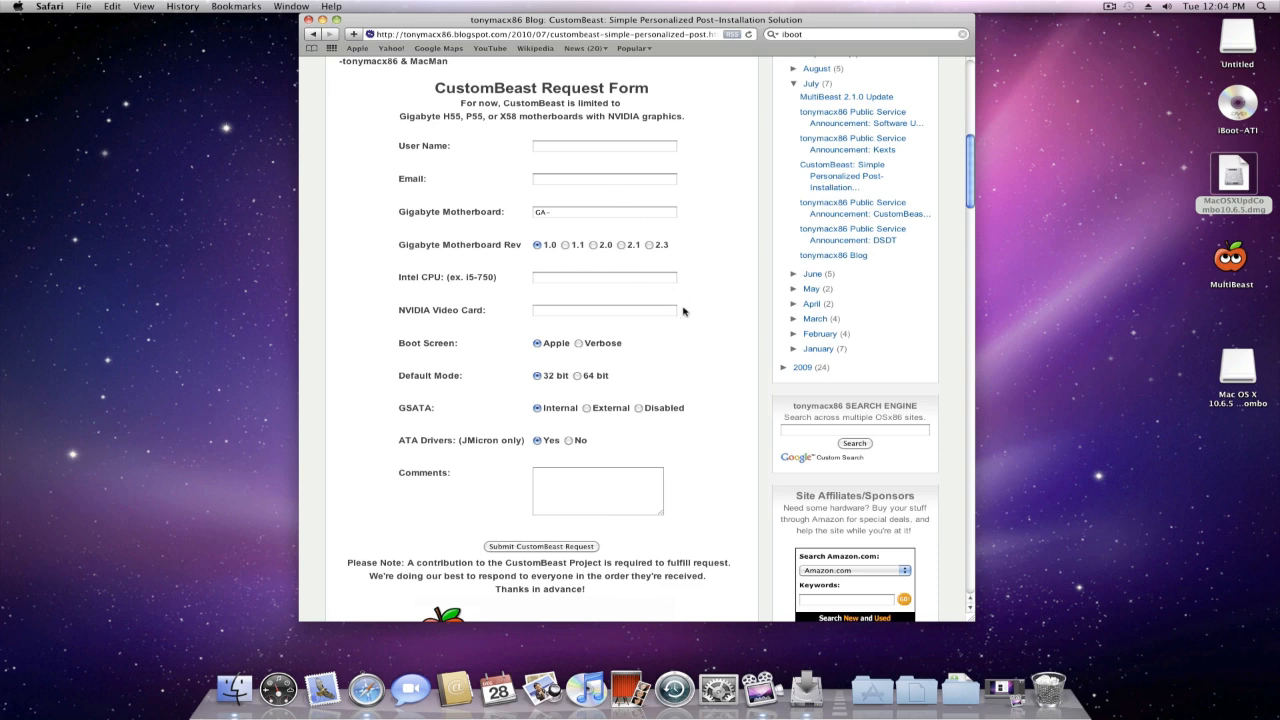
{"action": "mouse_move", "coordinate": [559, 553]}
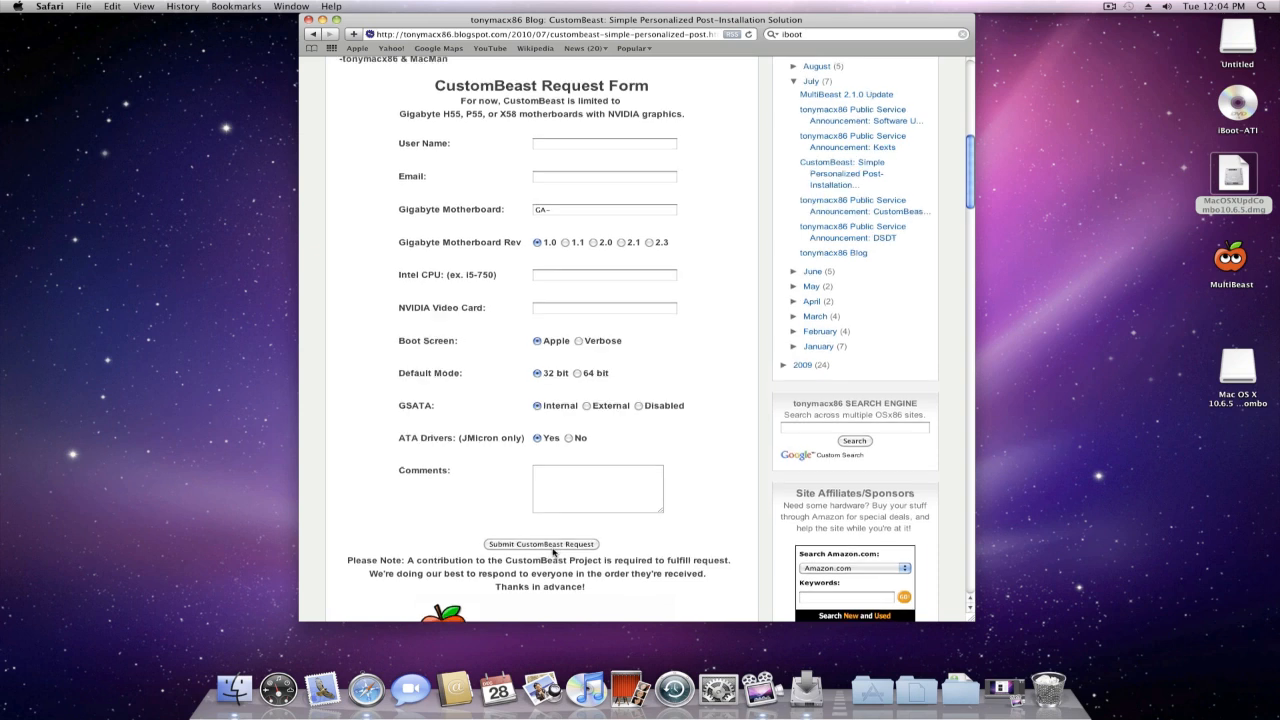
{"action": "scroll", "scroll_direction": "down", "scroll_amount": 3}
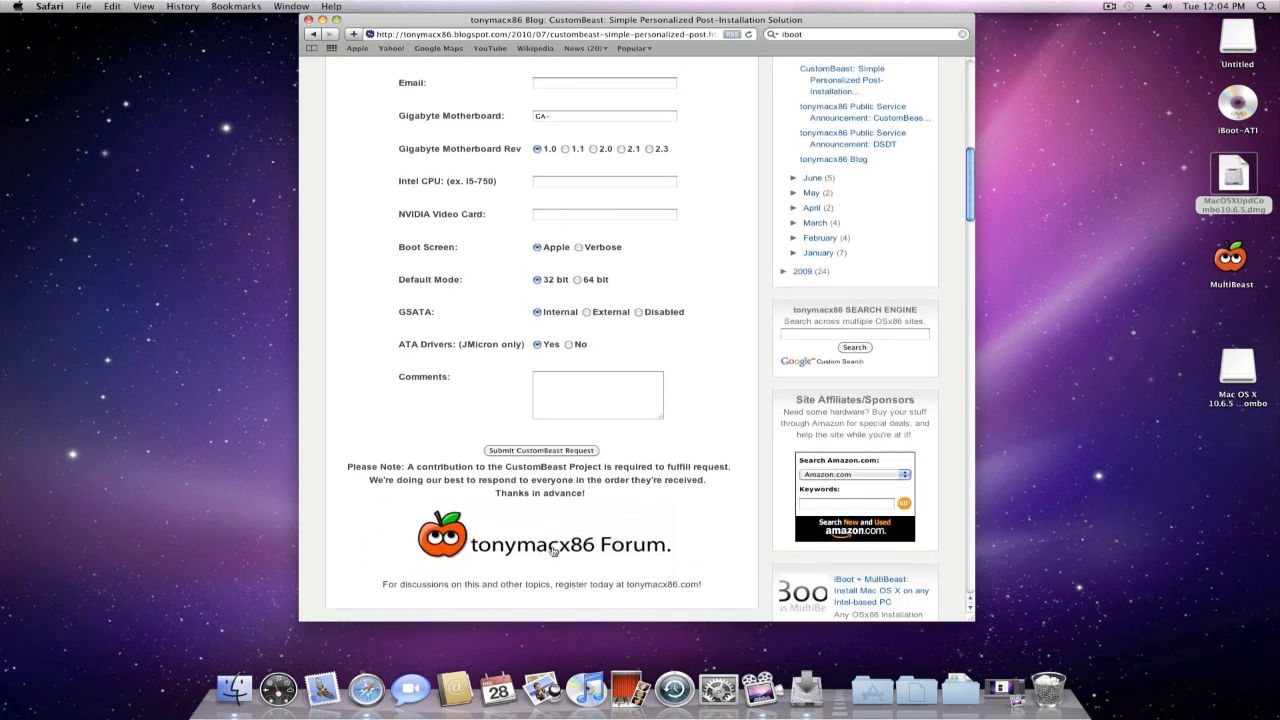